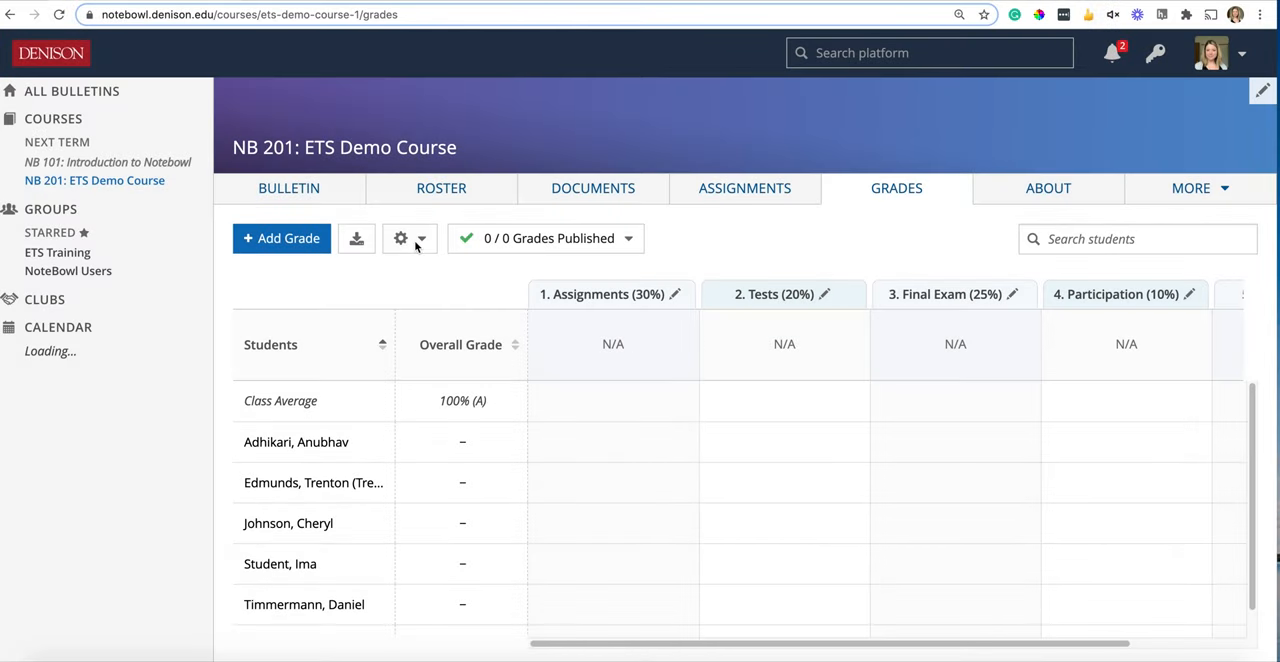
- Reveal the gear menu listing Categories, Grade Display, Grade Scale and Grade Curve
click(408, 238)
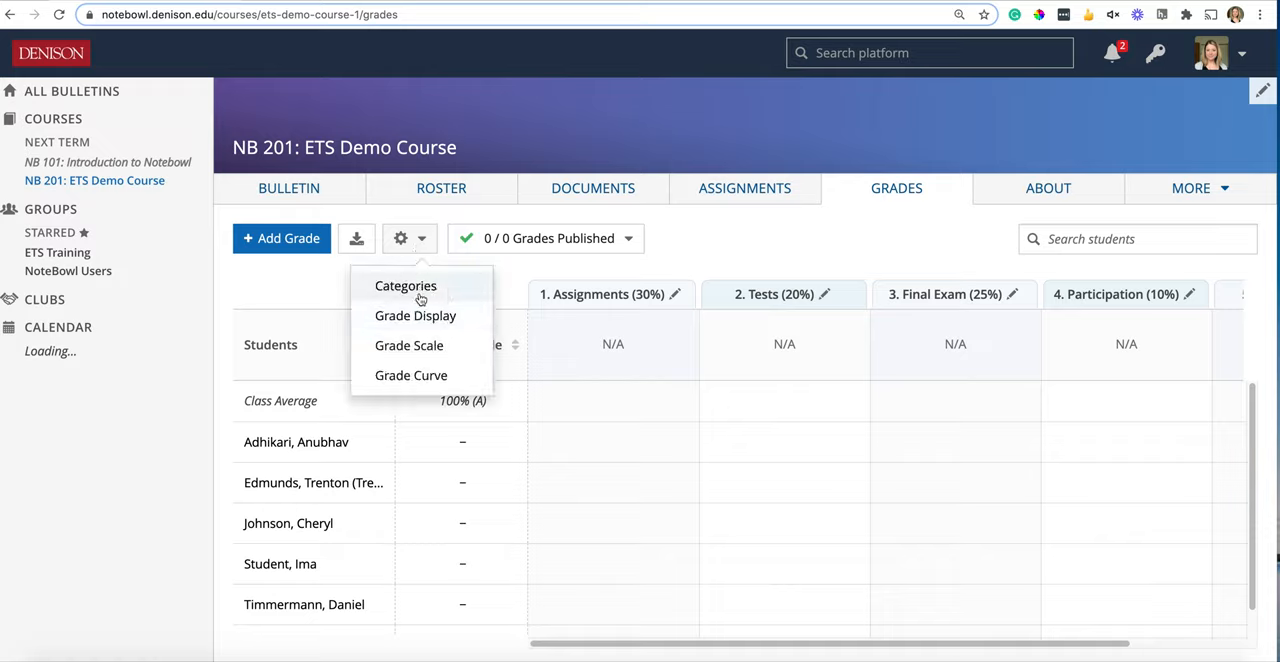
mouse_move(444, 292)
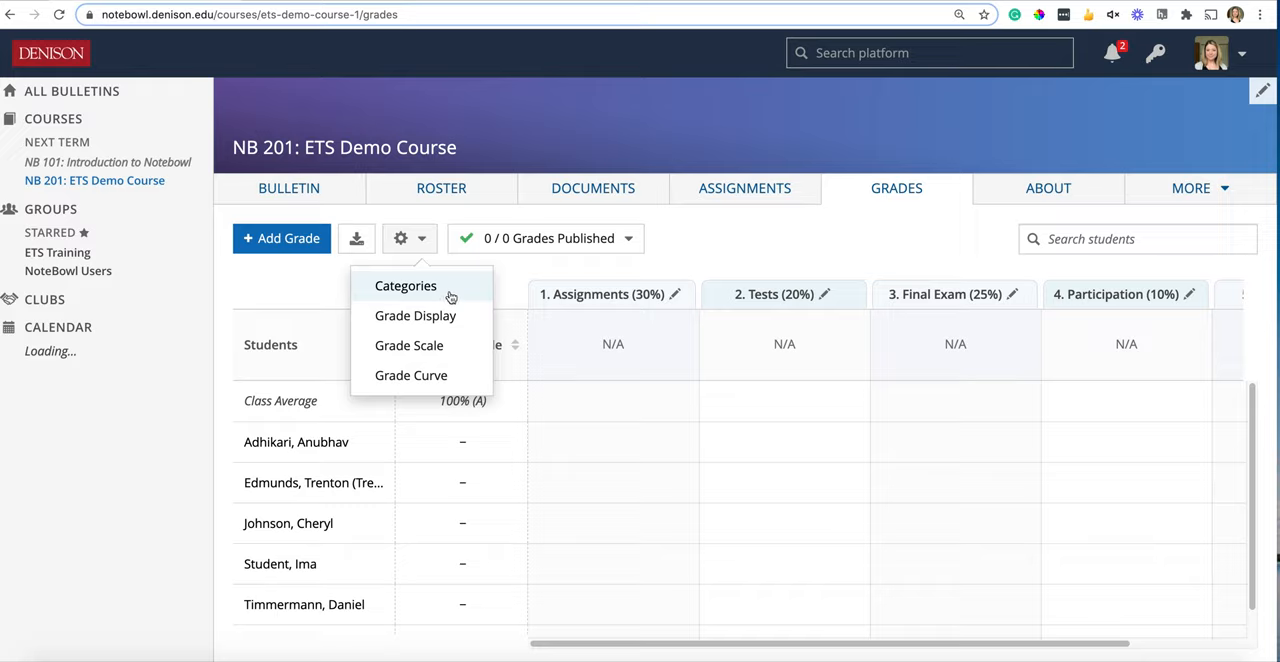
mouse_move(444, 320)
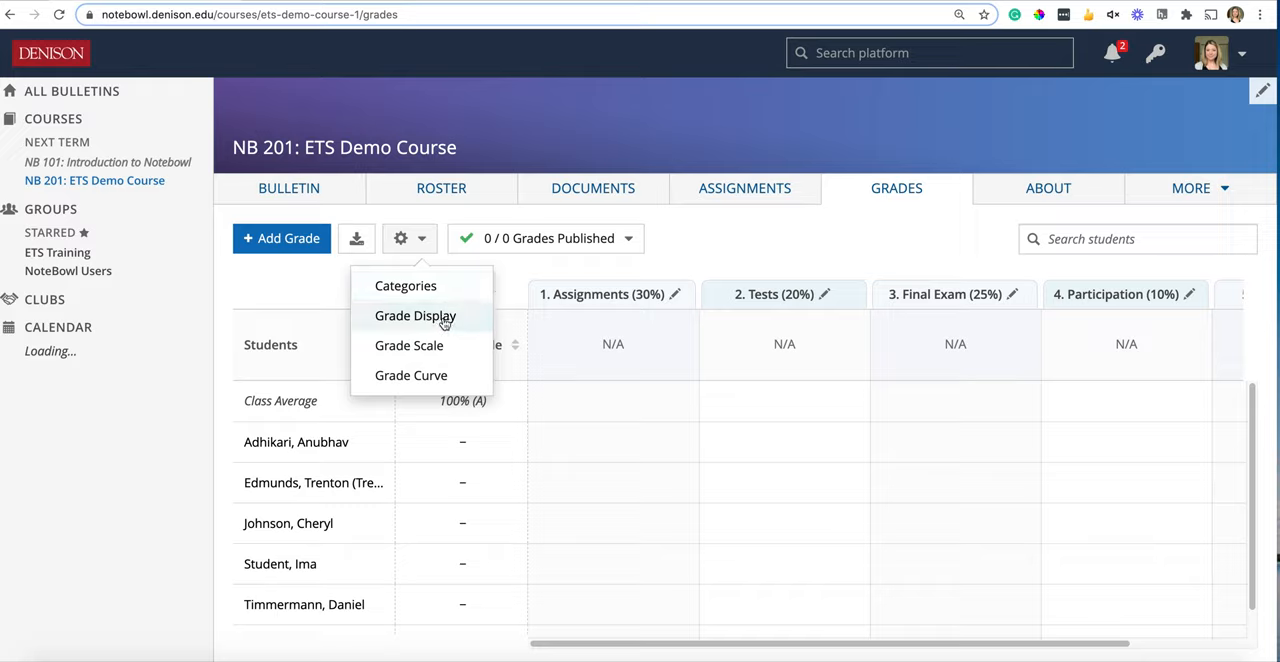
- Bring up Grade Display with overall percentage and letter grades visible to instructors and students
click(416, 316)
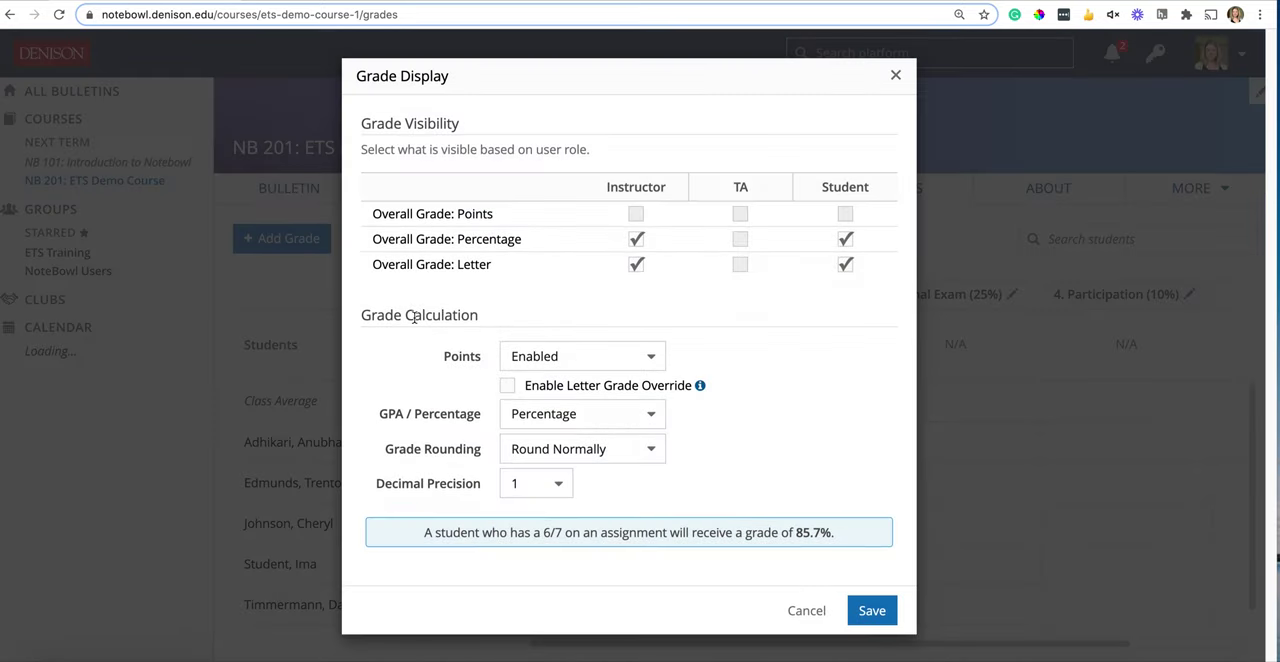
mouse_move(420, 314)
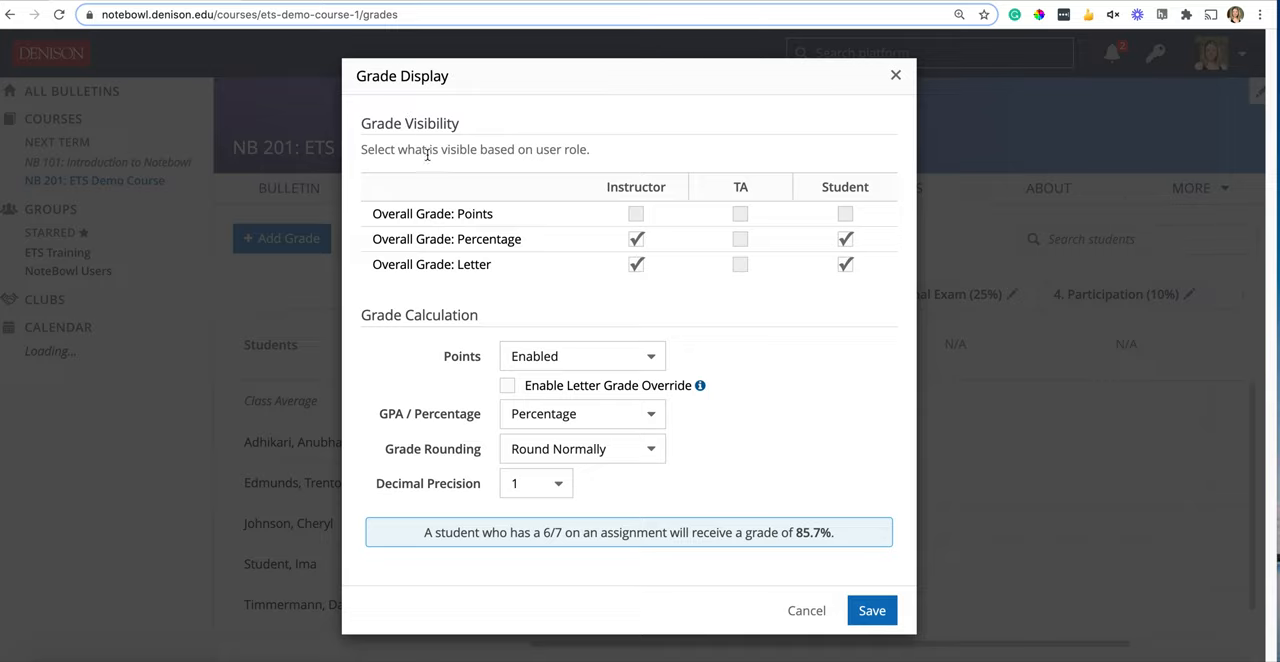
mouse_move(548, 172)
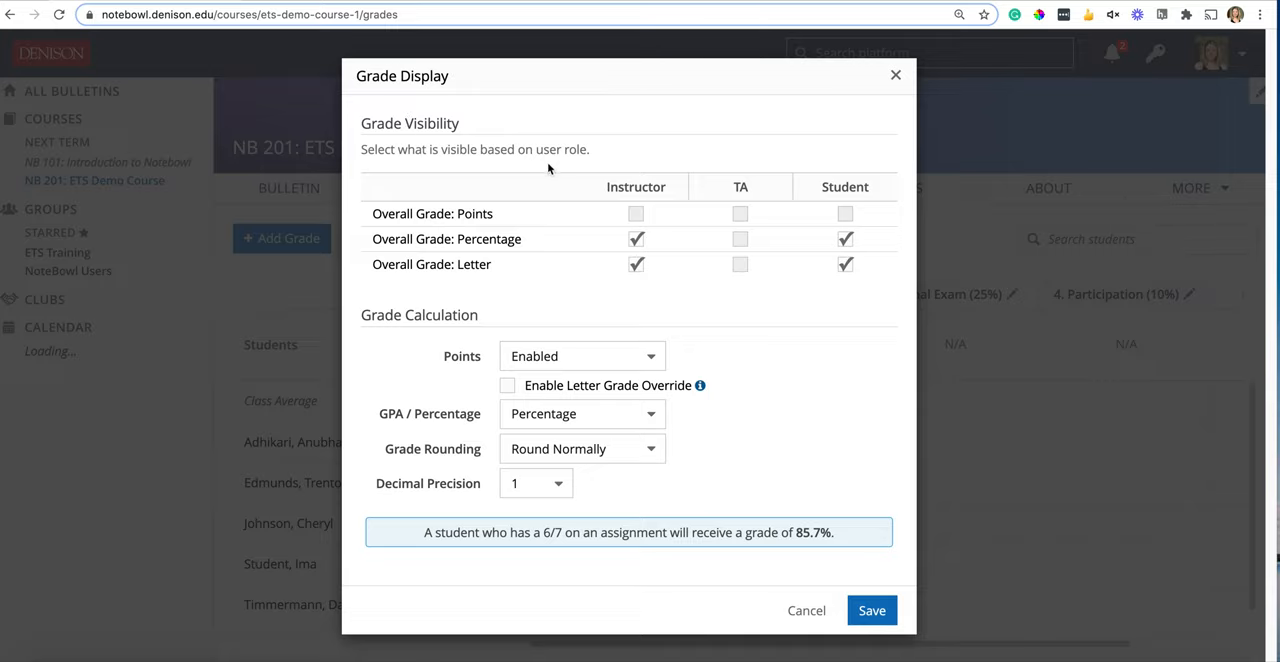
mouse_move(588, 248)
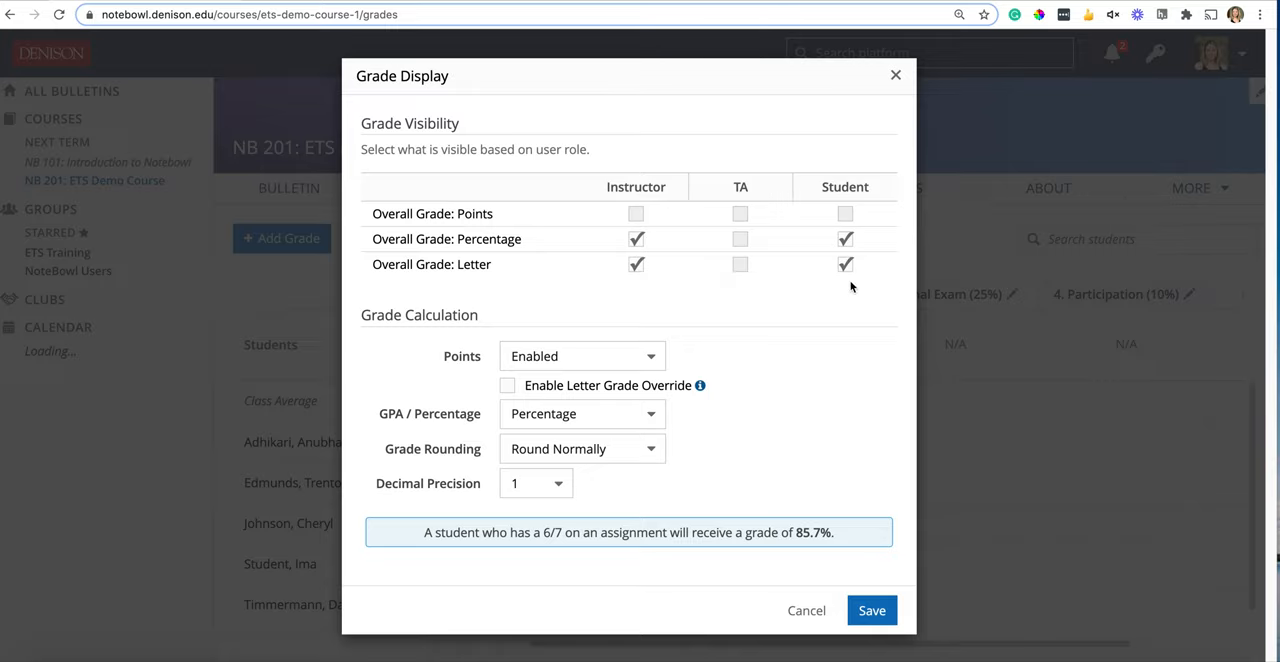
mouse_move(740, 266)
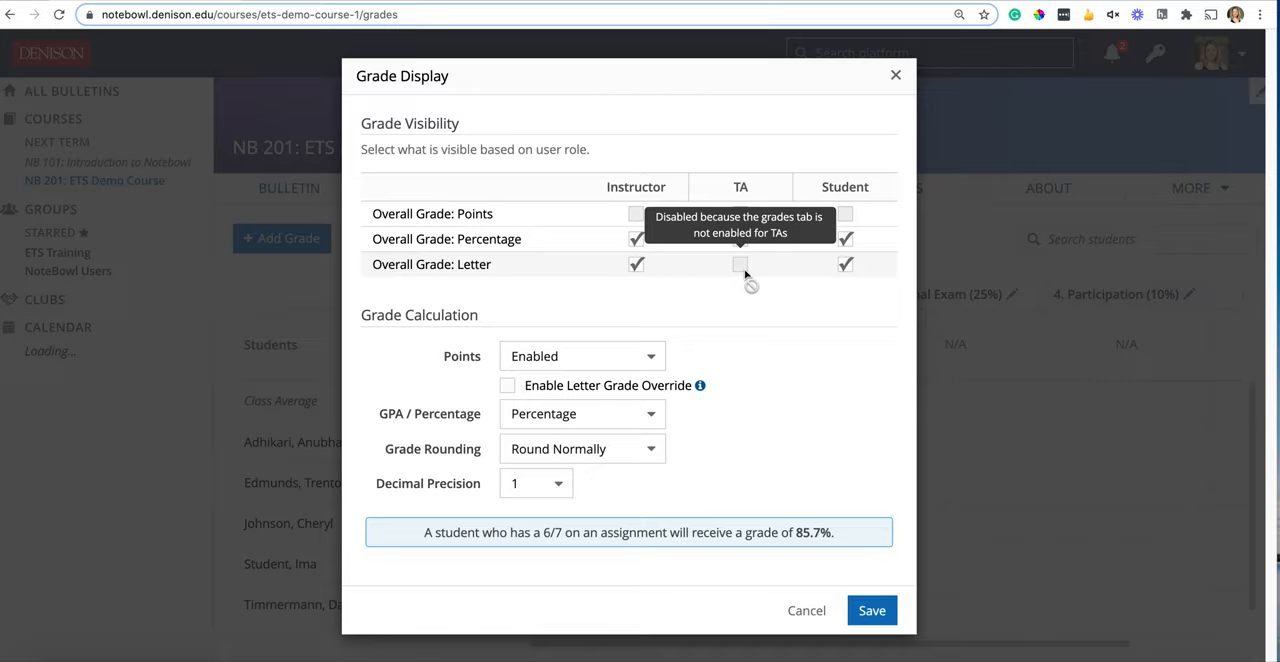
mouse_move(740, 212)
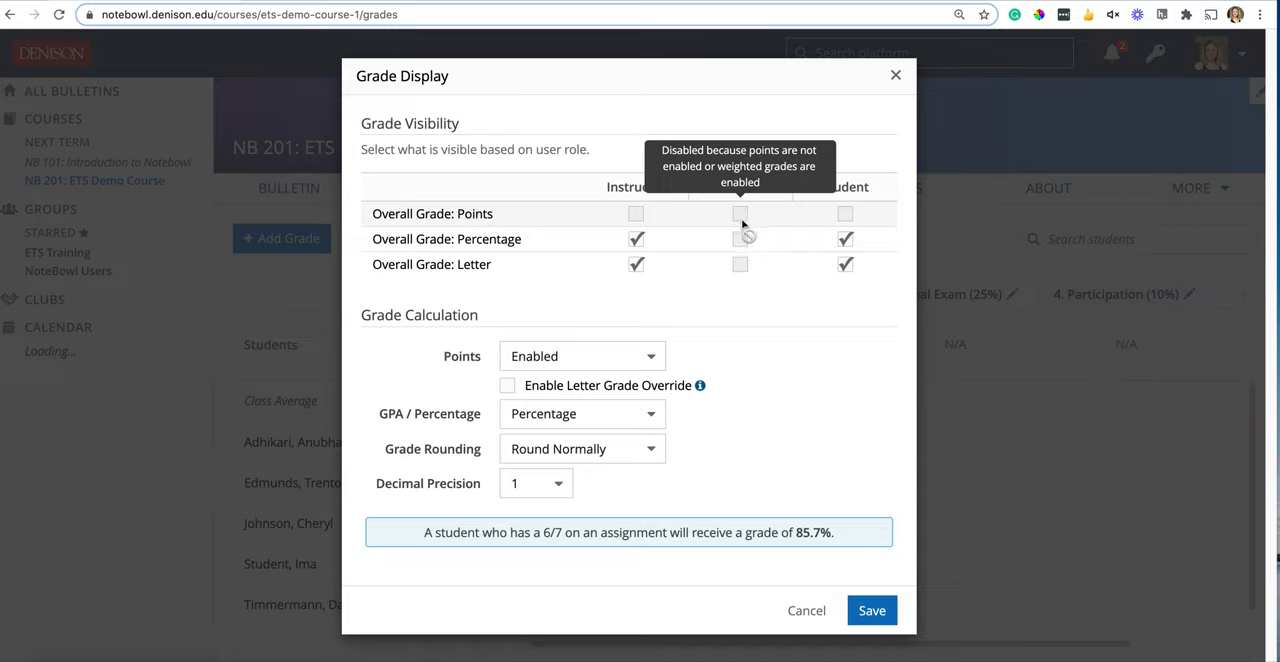
mouse_move(762, 300)
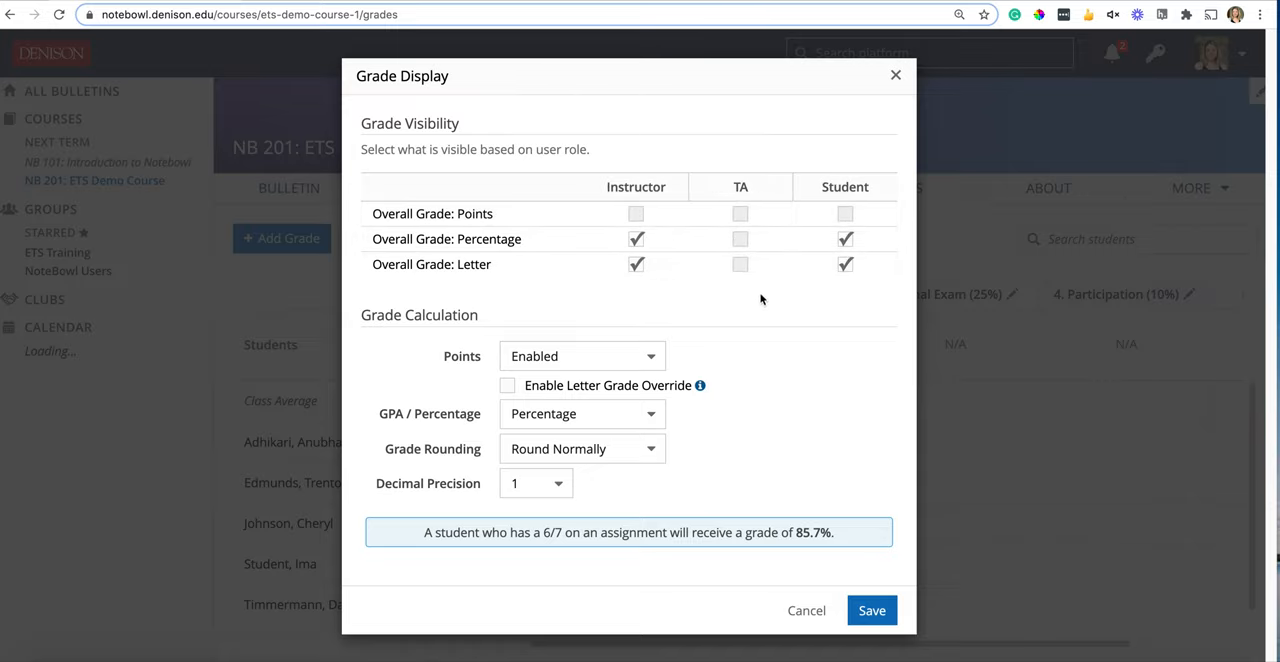
mouse_move(896, 304)
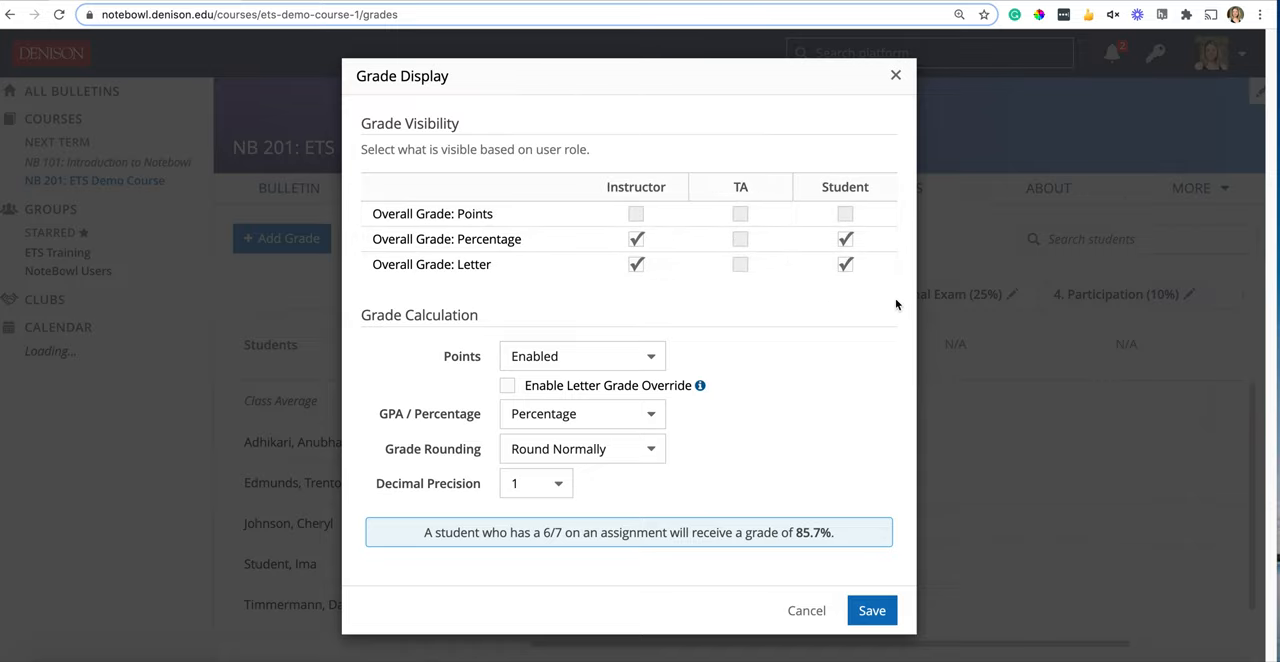
mouse_move(398, 222)
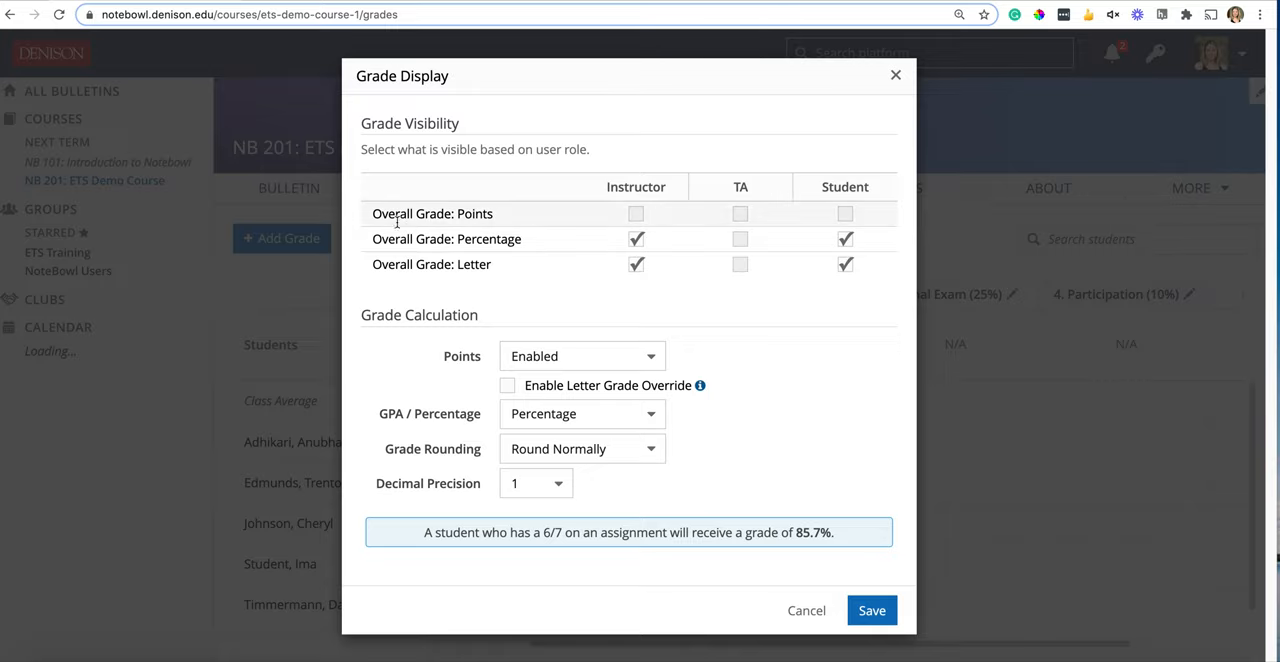
mouse_move(376, 212)
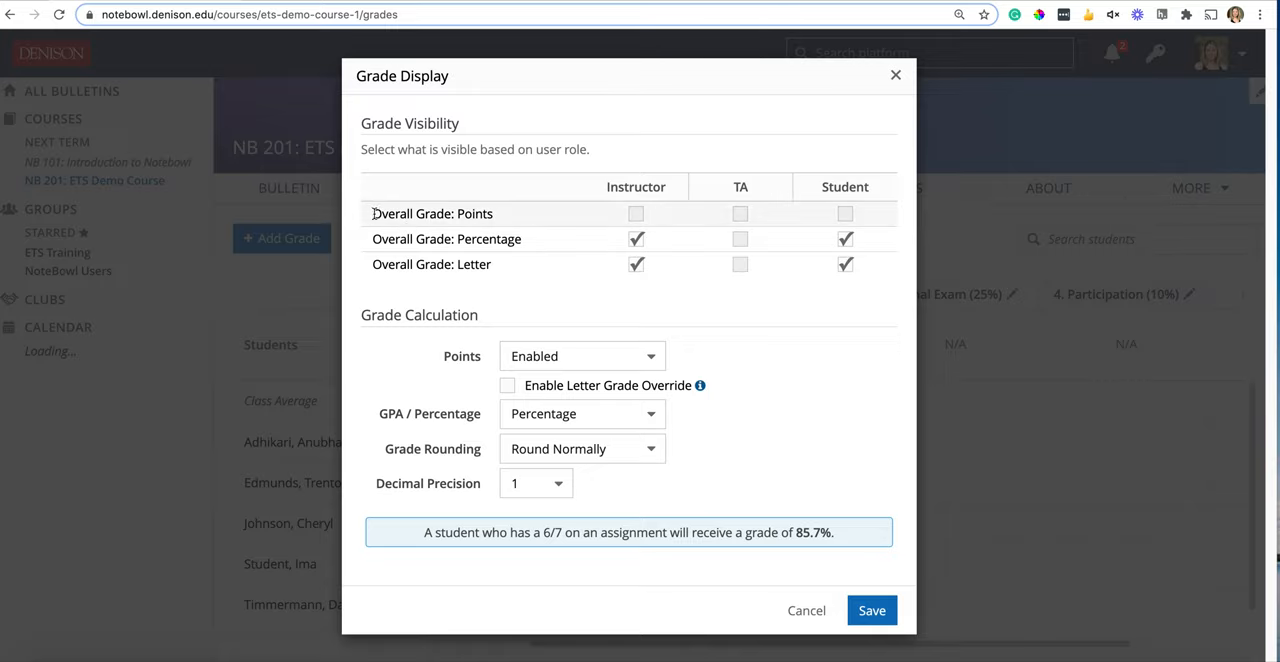
double_click(412, 212)
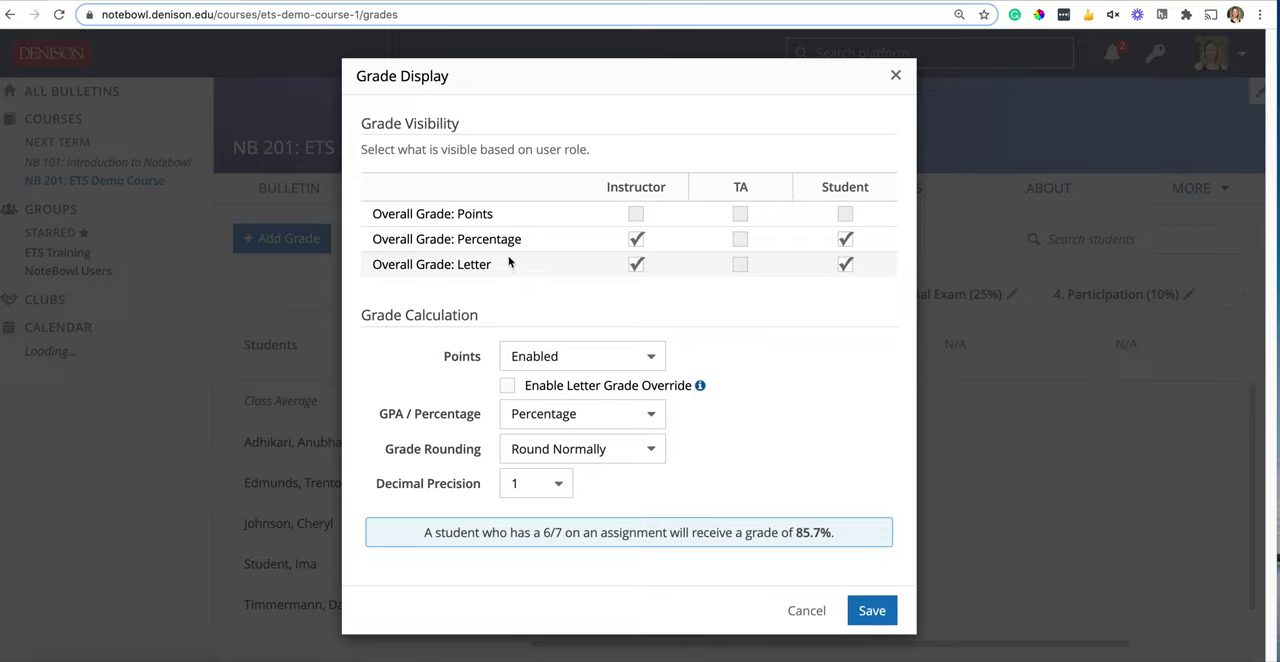
mouse_move(524, 286)
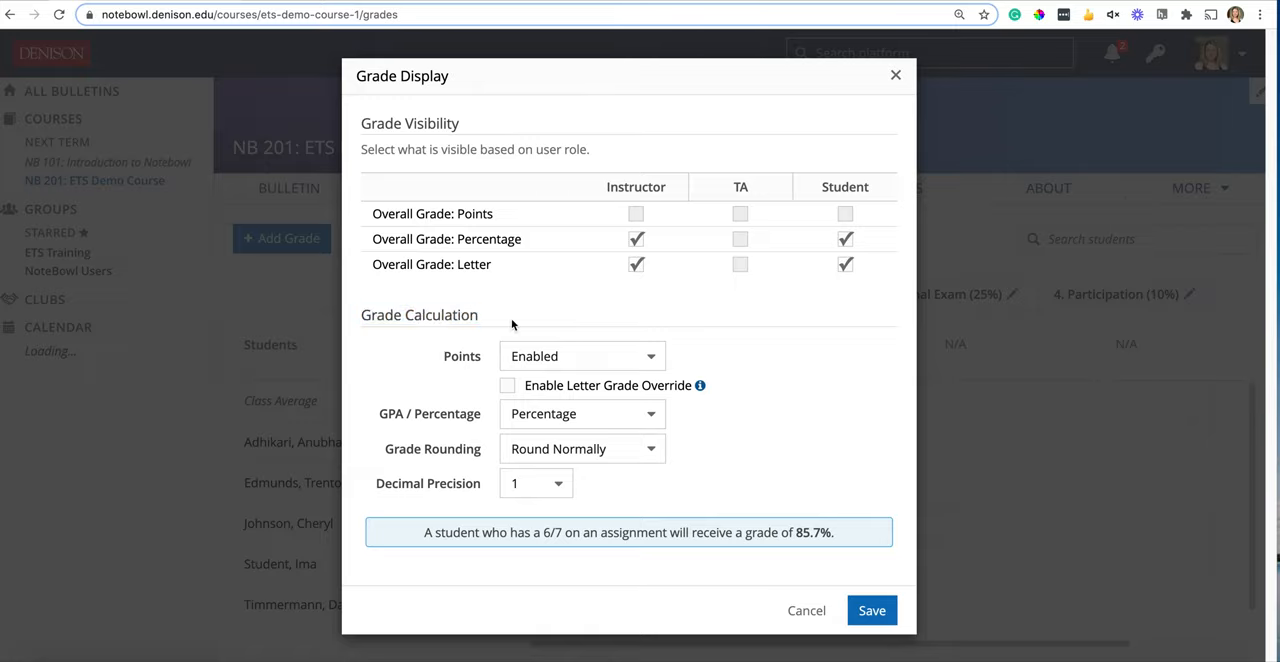
mouse_move(448, 368)
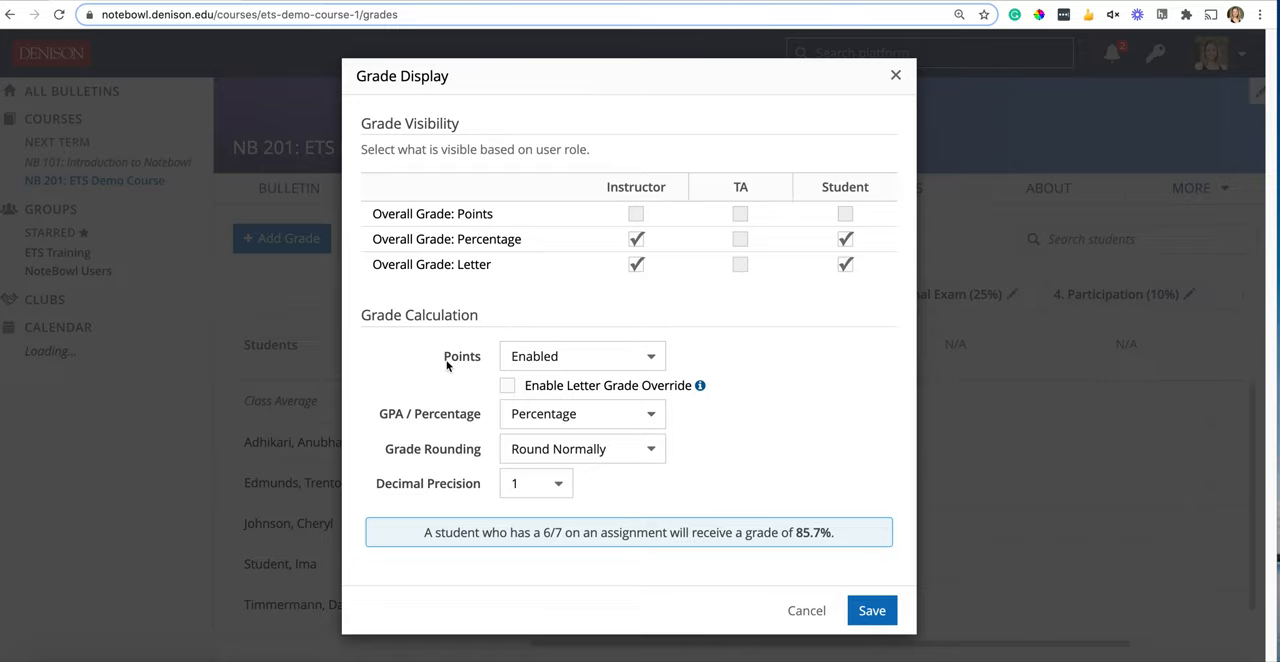
mouse_move(656, 360)
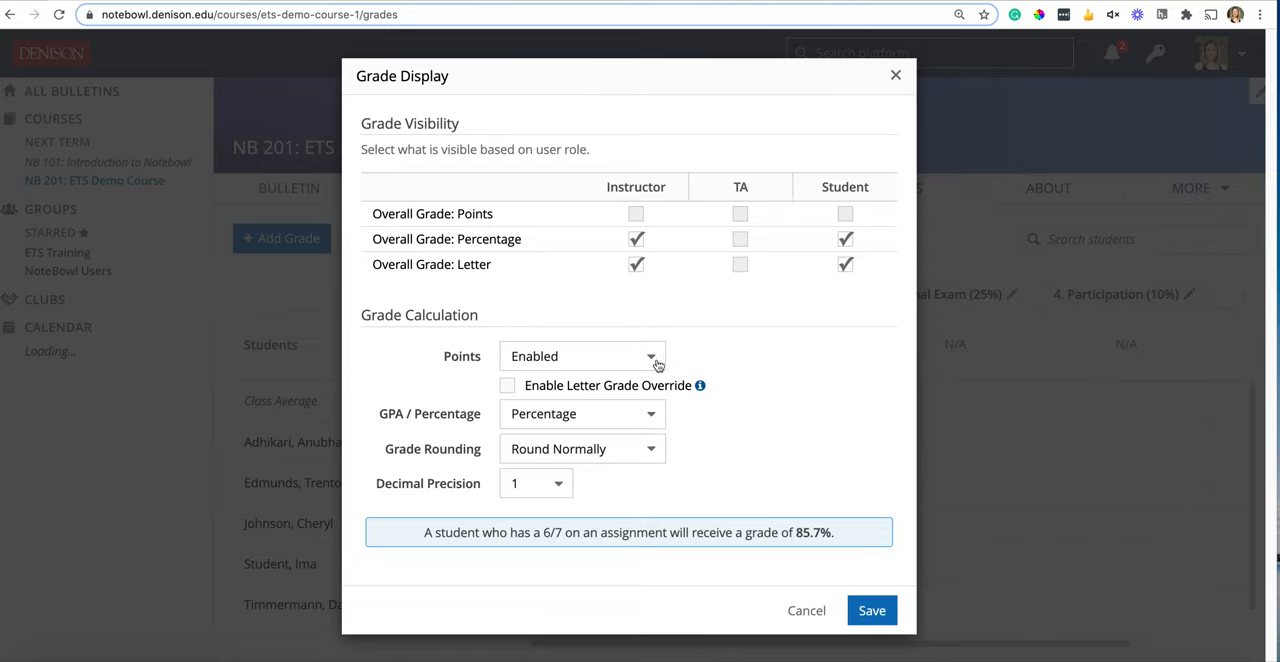
click(582, 356)
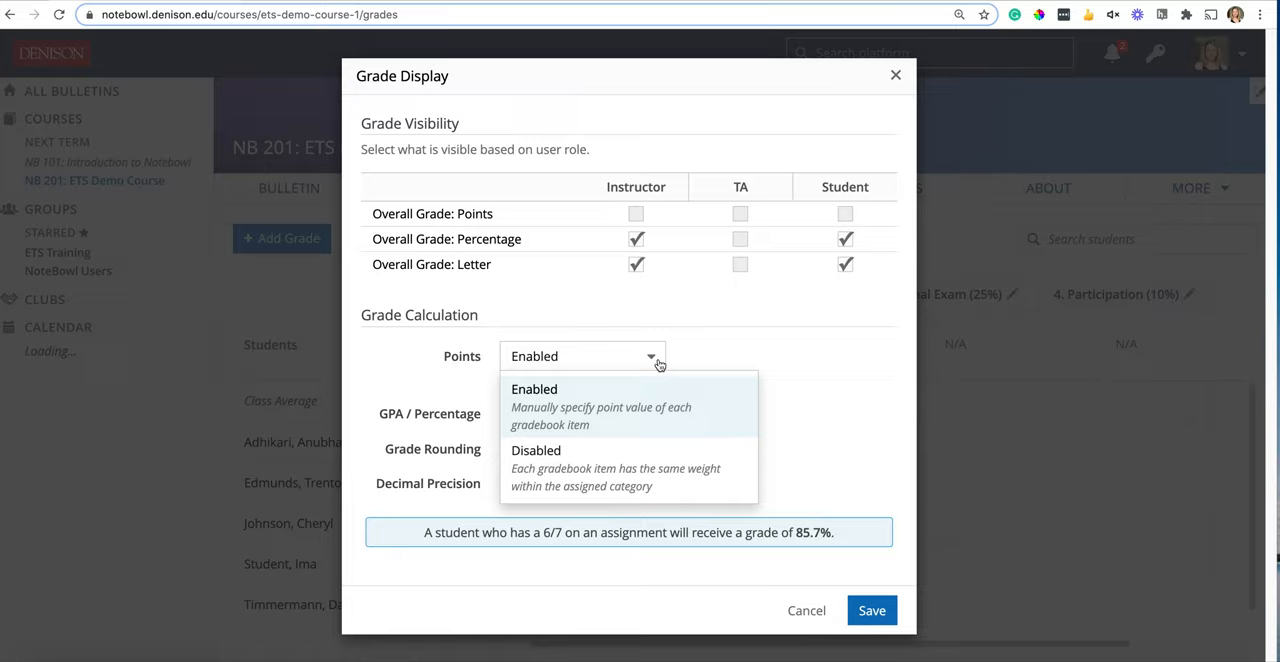
mouse_move(632, 402)
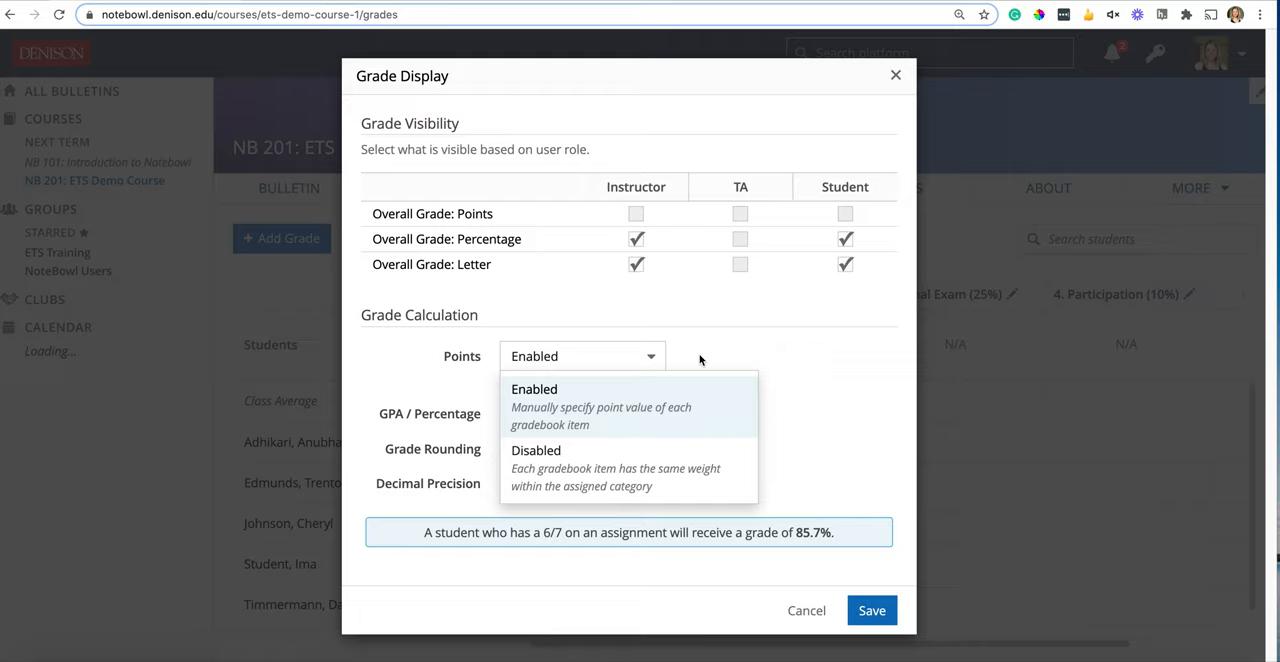
click(534, 390)
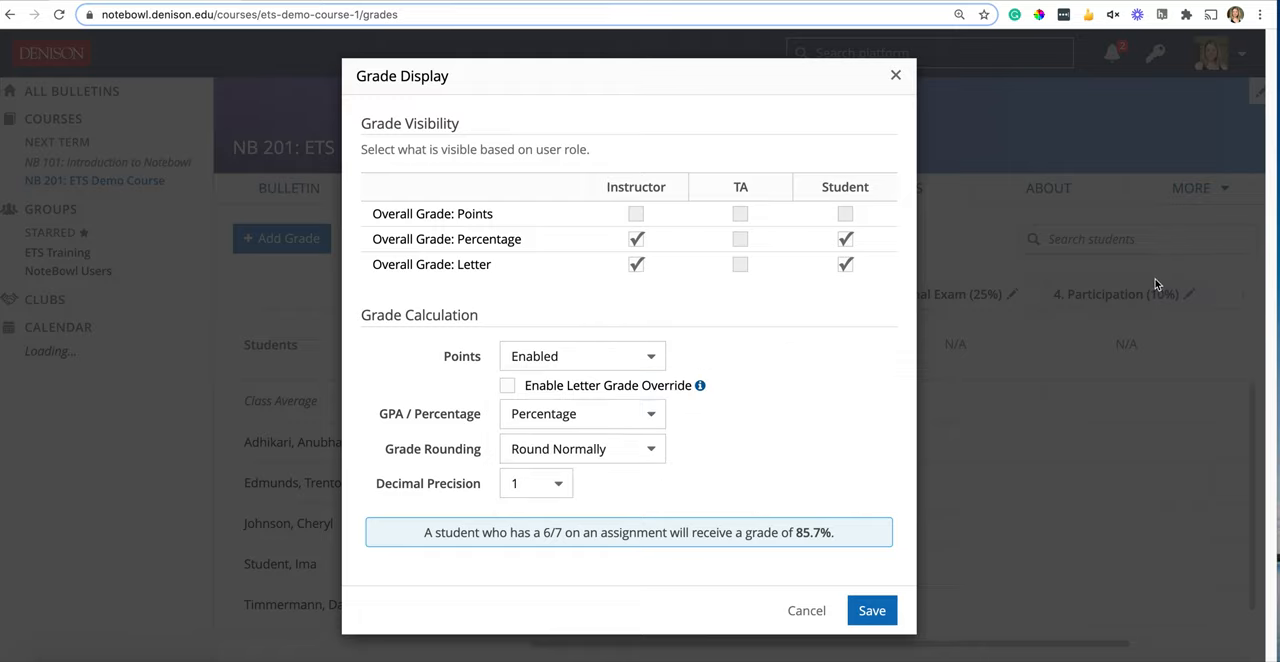
mouse_move(1184, 392)
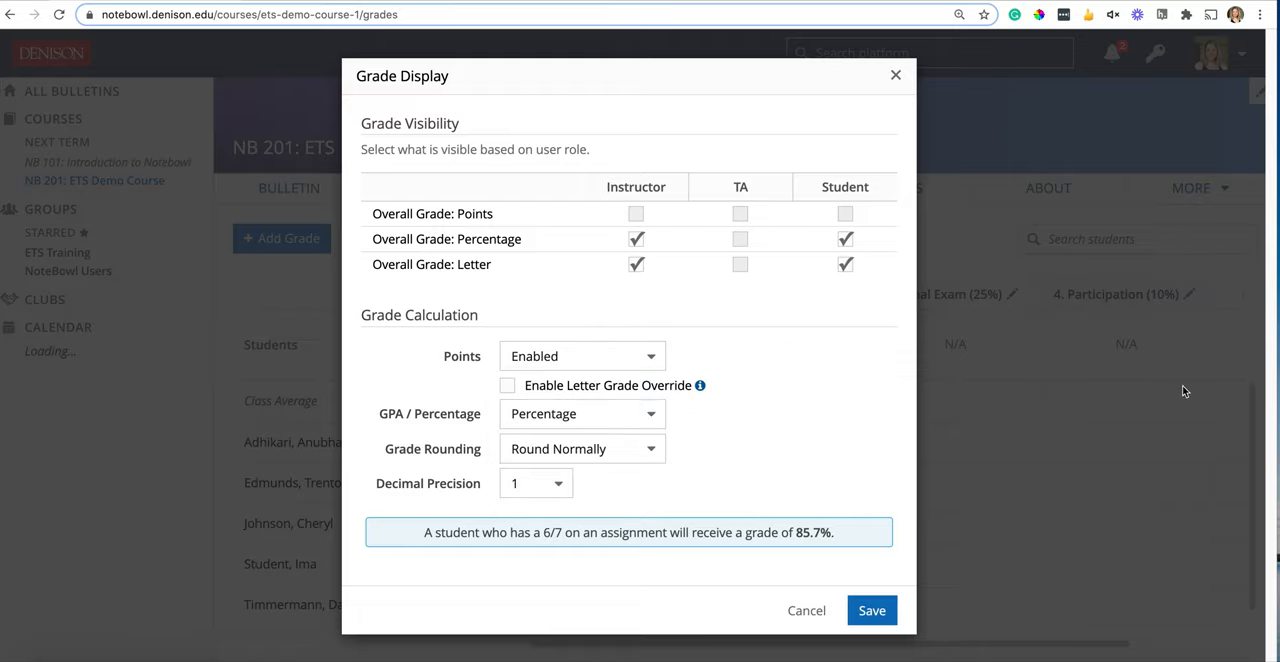
mouse_move(1192, 392)
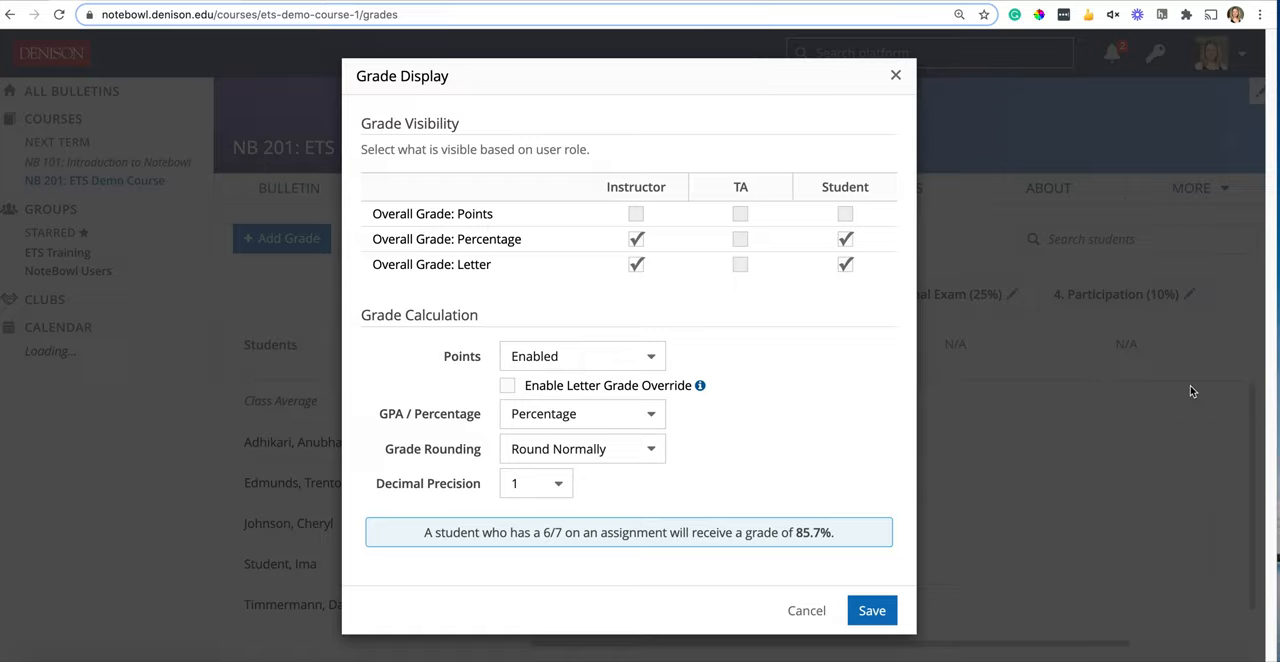
mouse_move(692, 356)
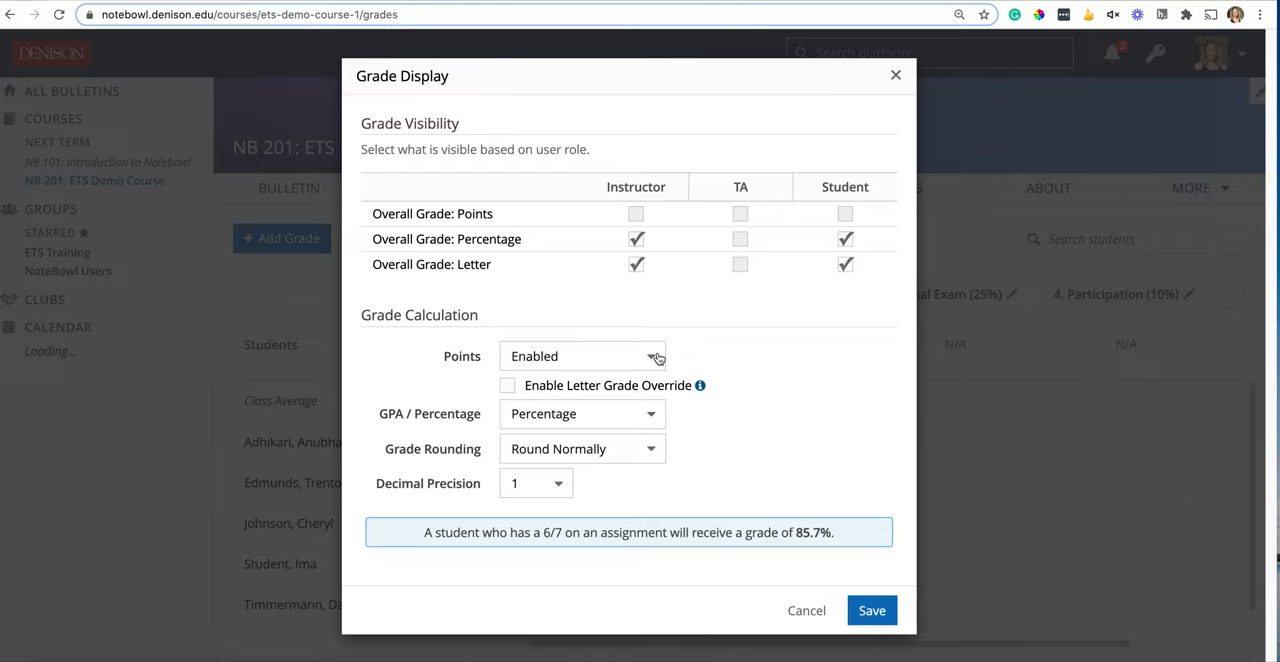
click(582, 356)
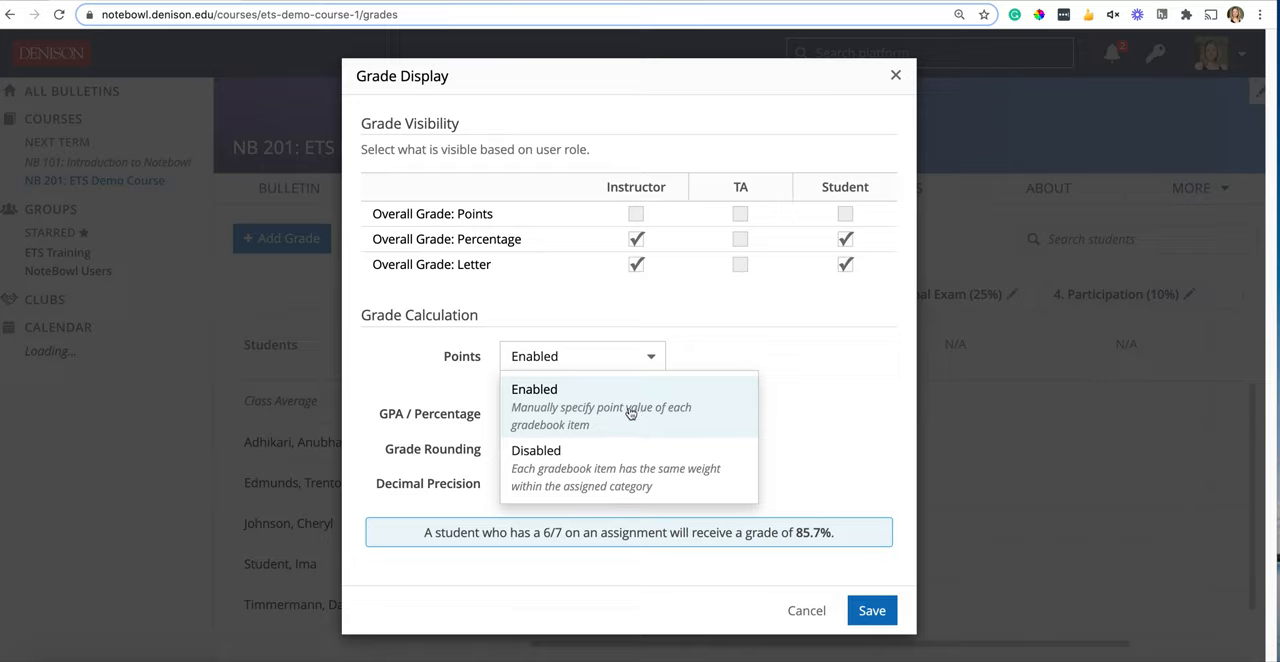
click(536, 450)
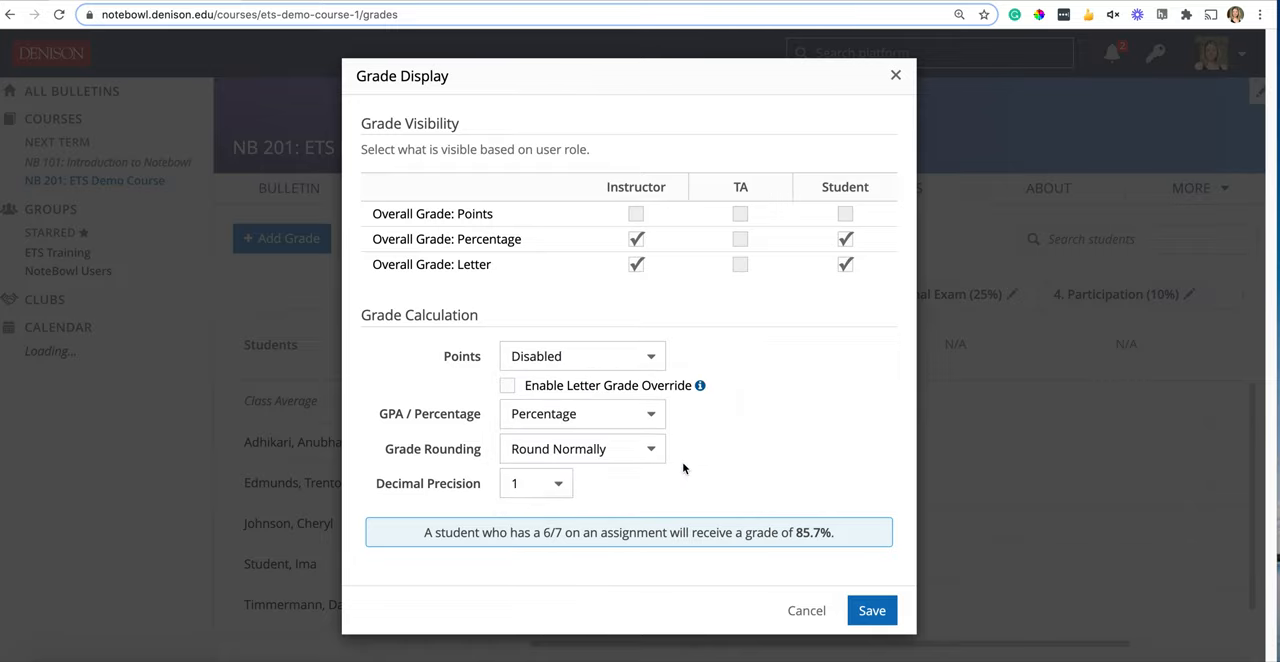
mouse_move(758, 456)
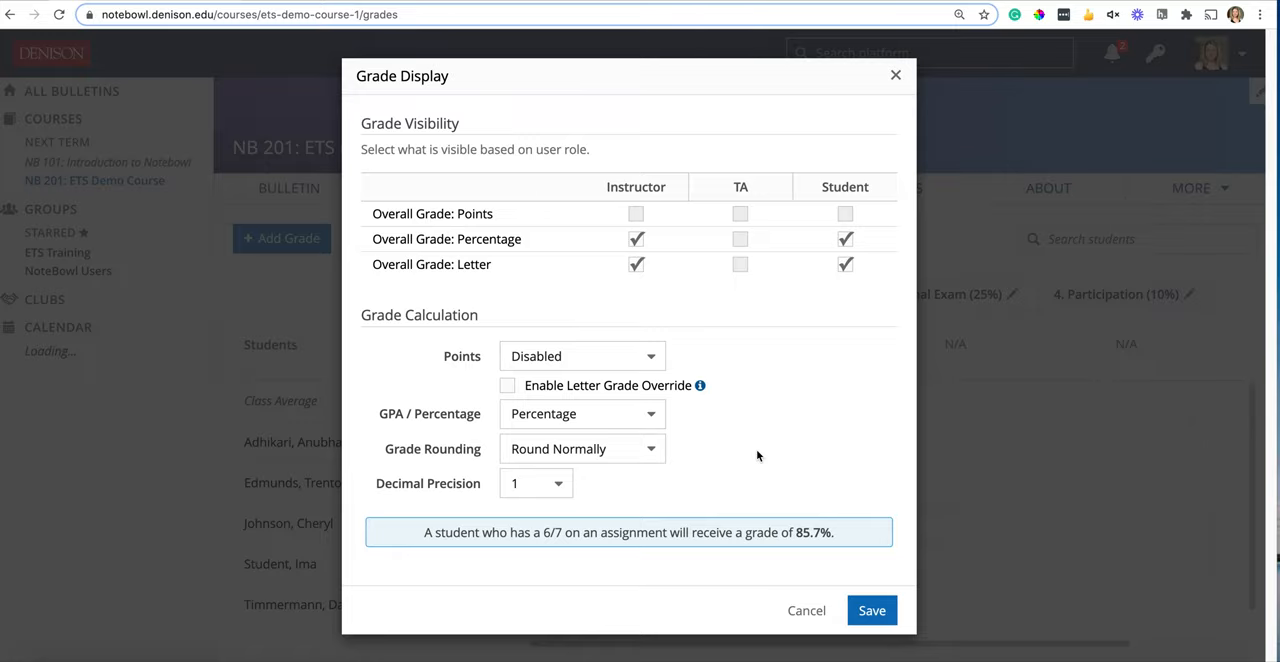
mouse_move(772, 372)
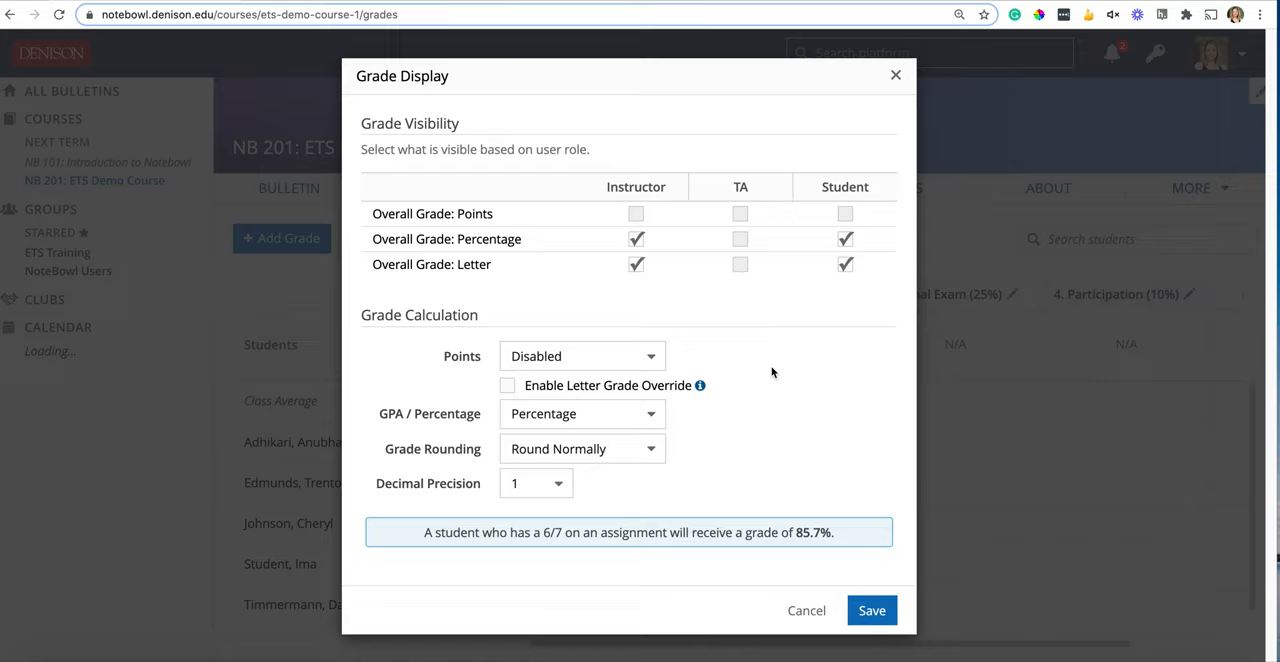
mouse_move(1046, 356)
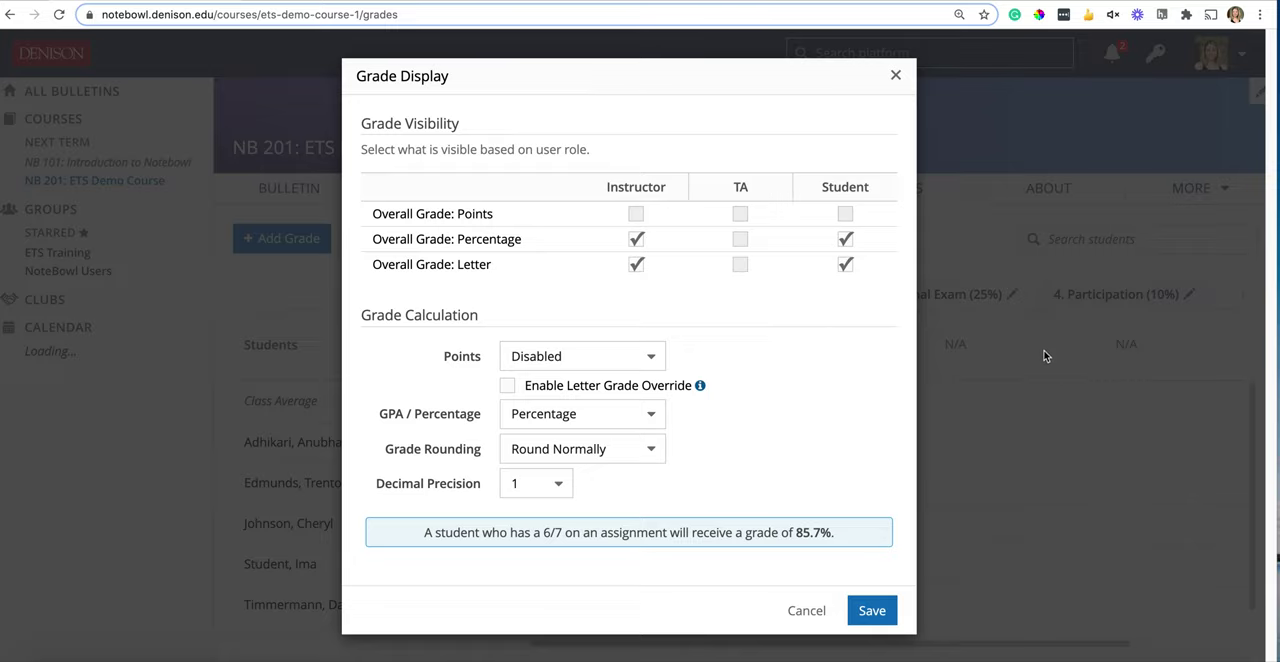
mouse_move(998, 348)
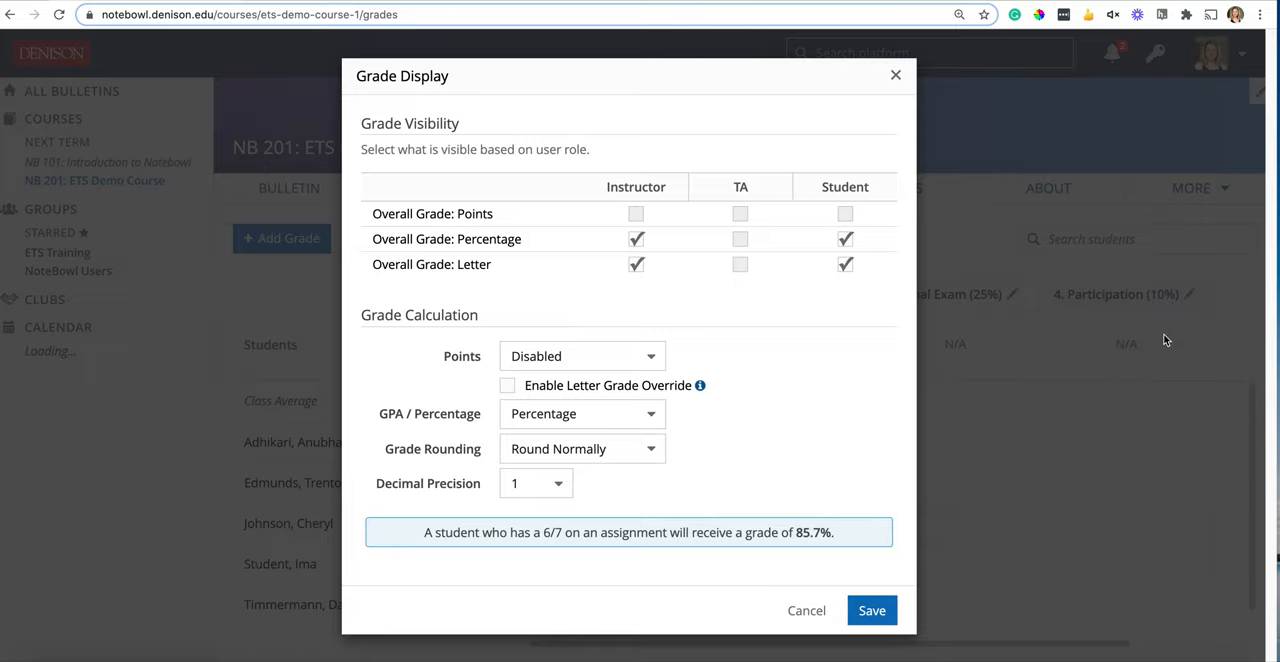
mouse_move(1128, 374)
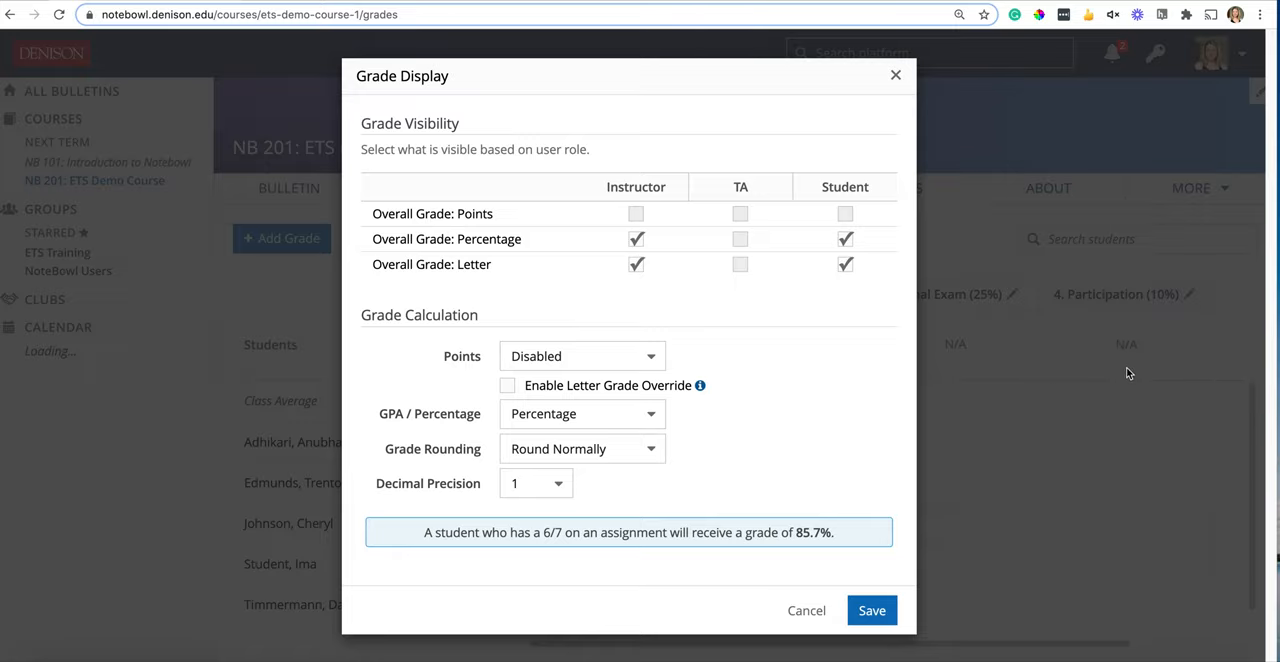
mouse_move(1088, 346)
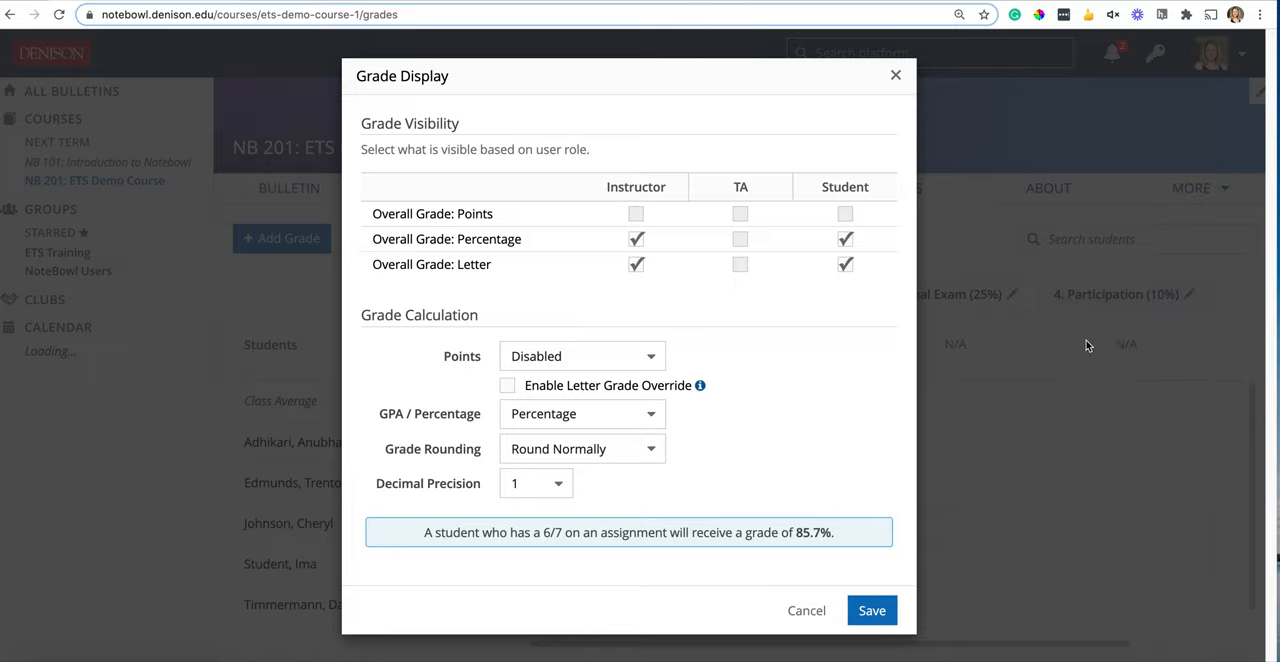
mouse_move(1110, 364)
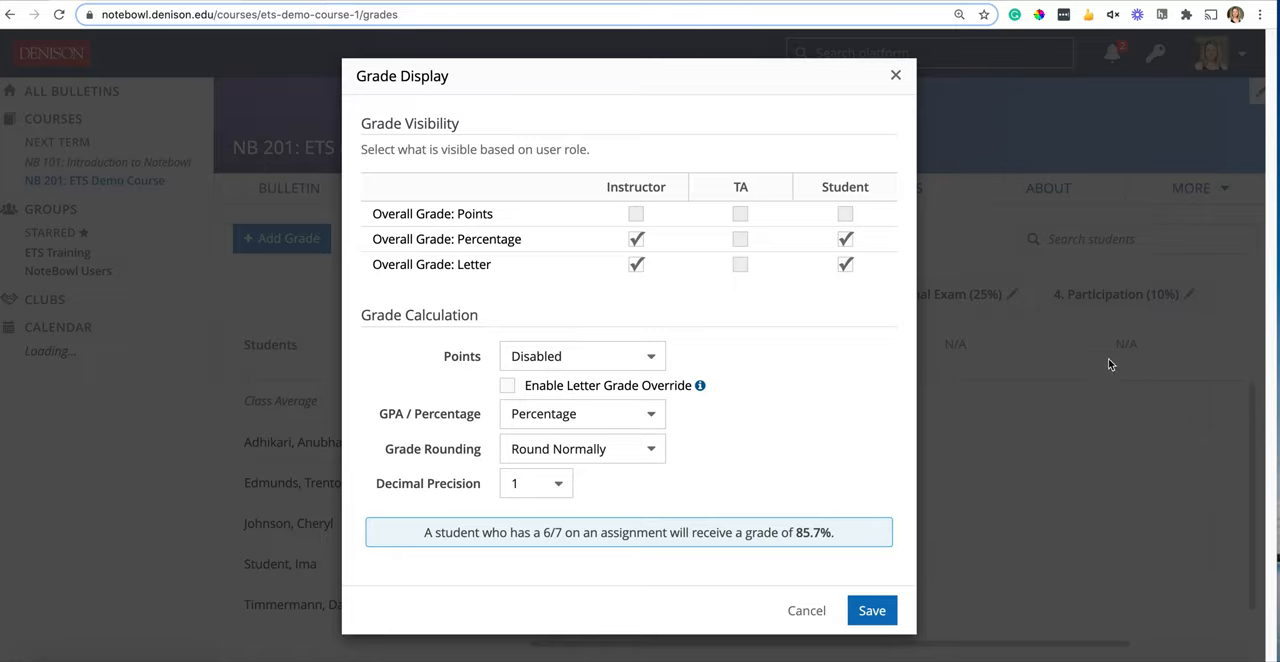
mouse_move(1164, 328)
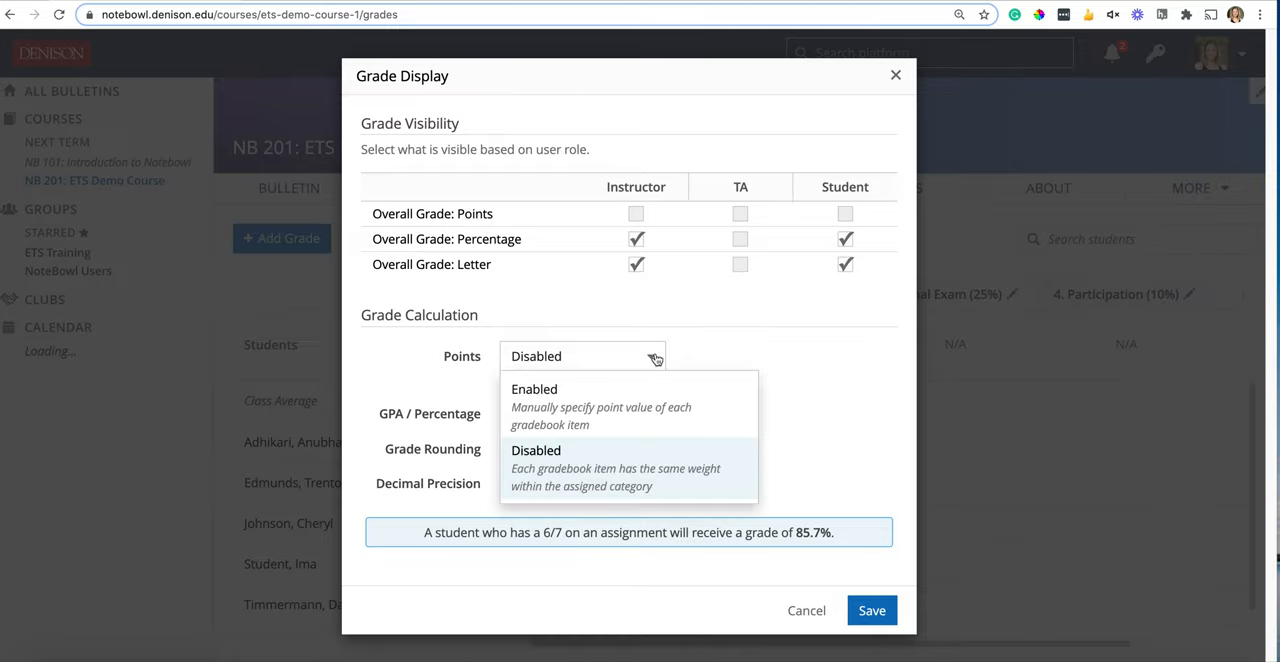
click(534, 390)
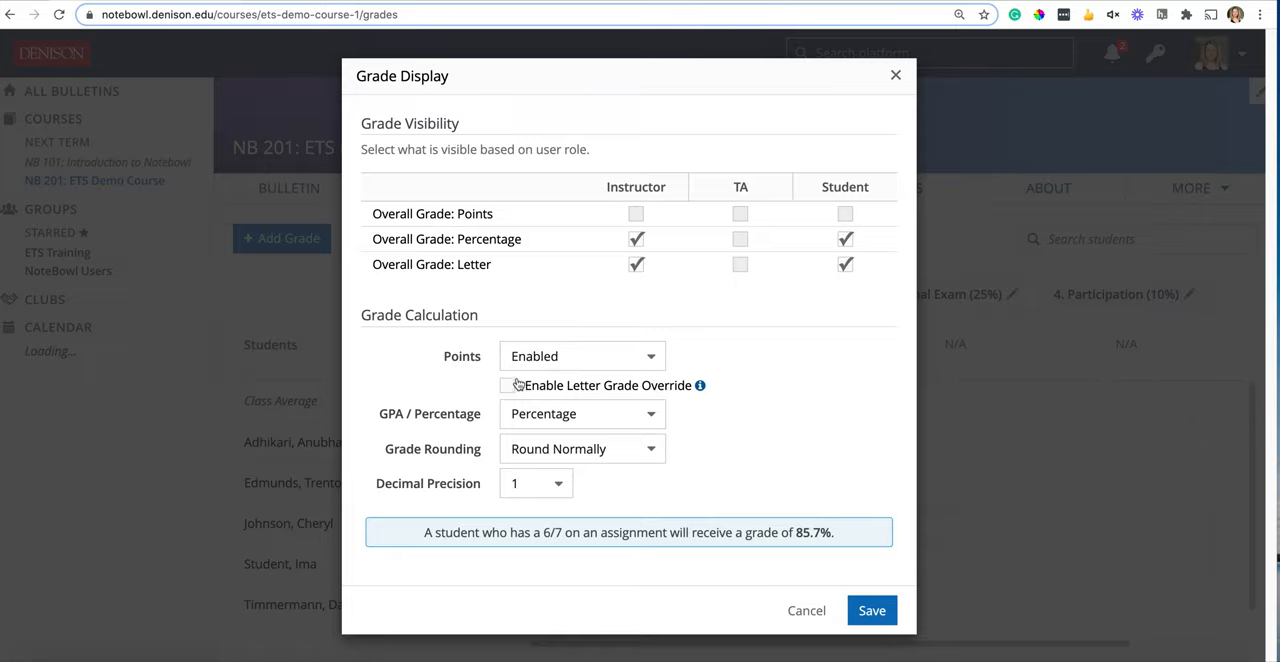
mouse_move(696, 388)
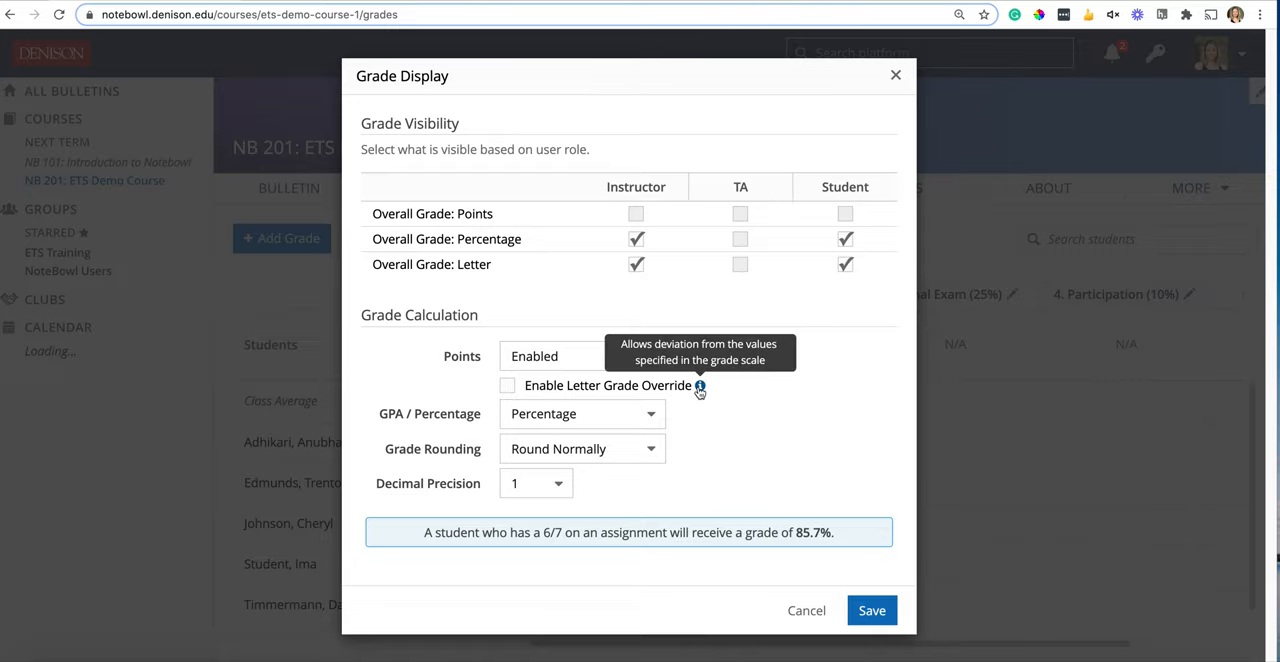
mouse_move(700, 392)
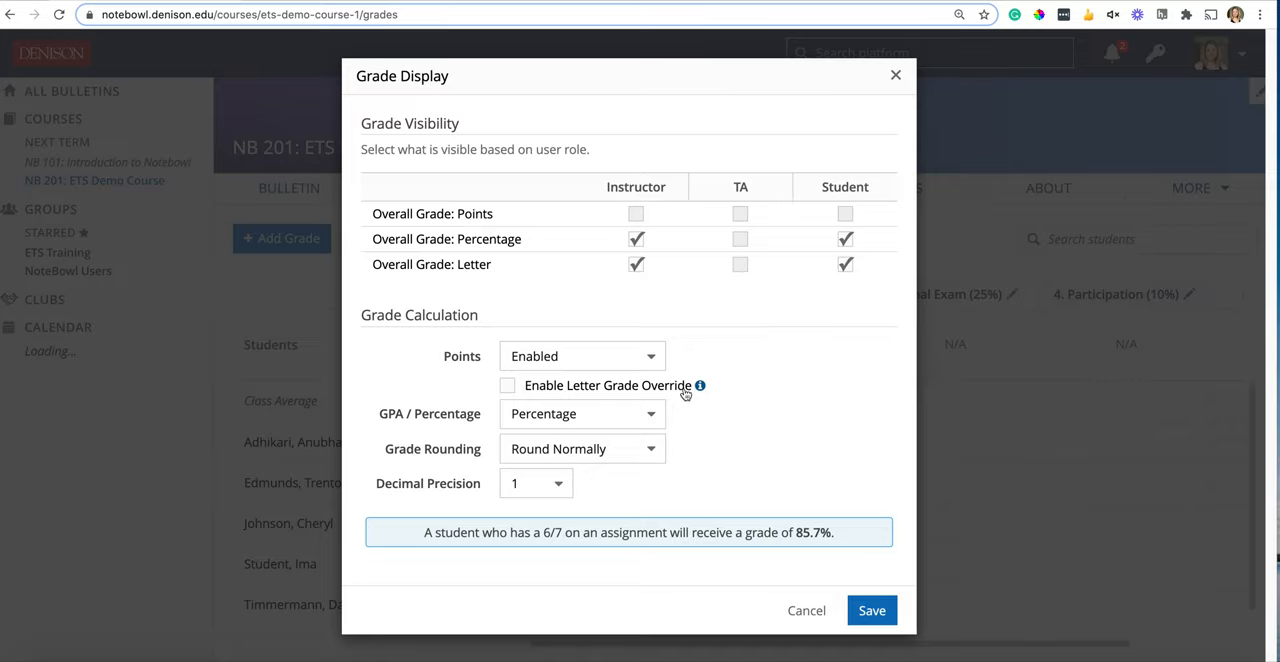
mouse_move(700, 384)
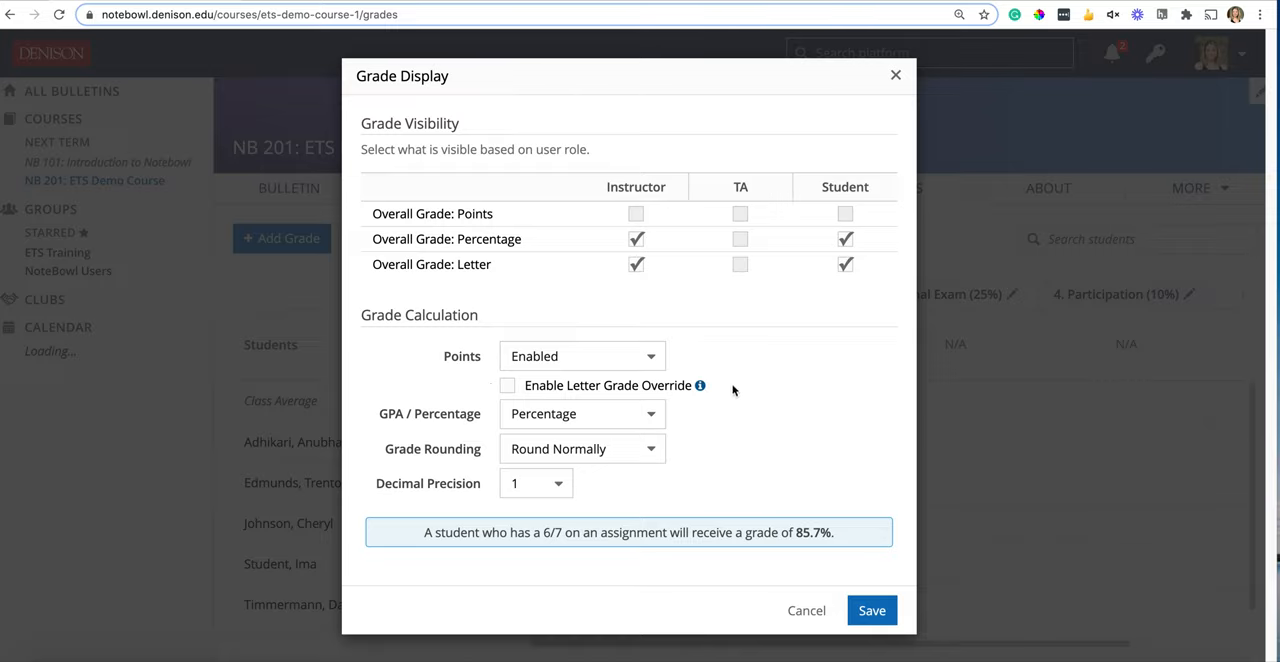
mouse_move(464, 434)
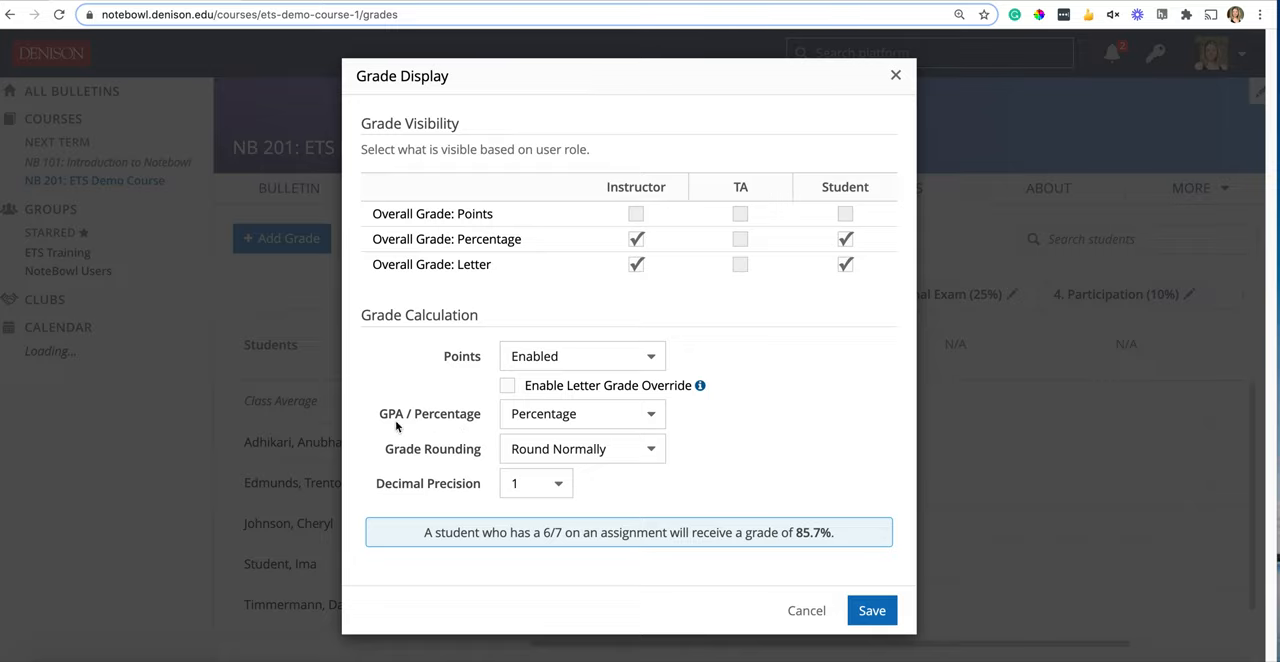
mouse_move(580, 416)
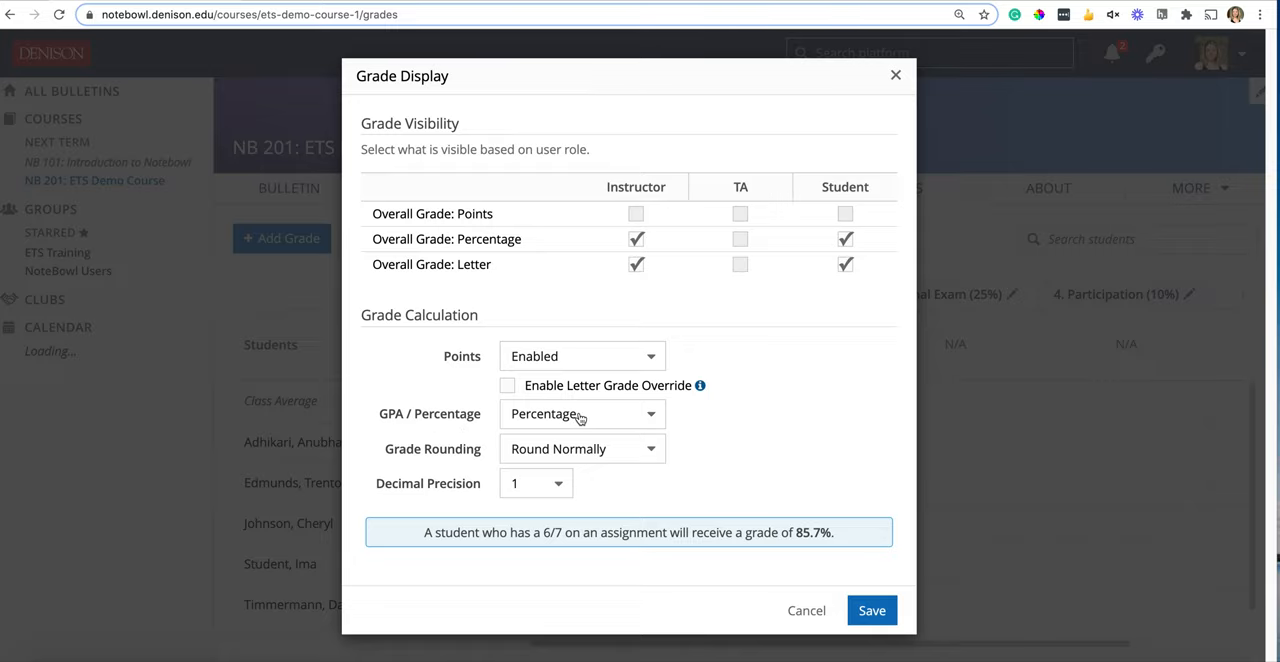
click(580, 412)
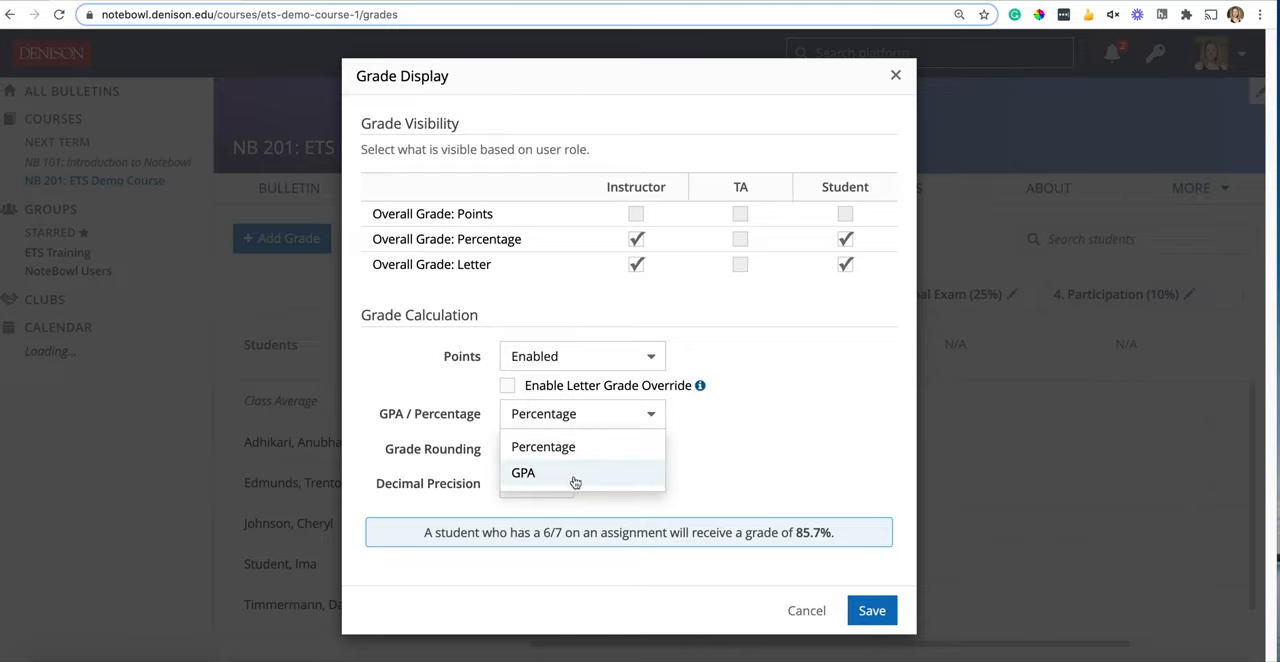
mouse_move(576, 456)
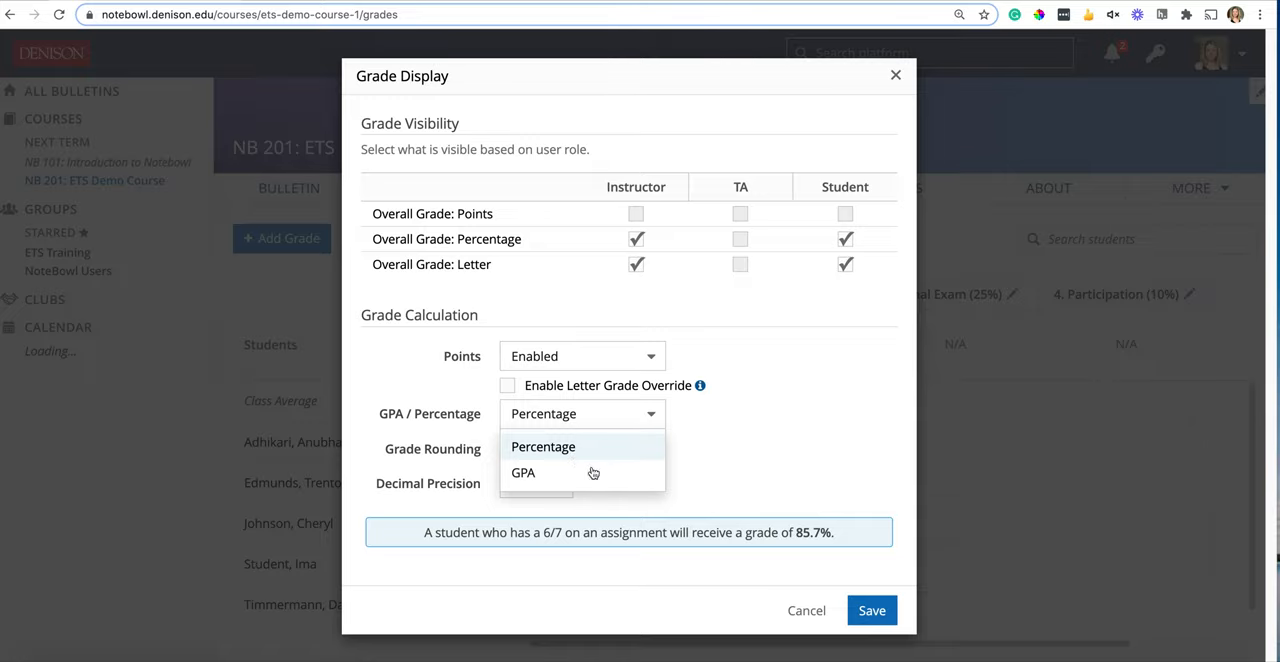
mouse_move(620, 458)
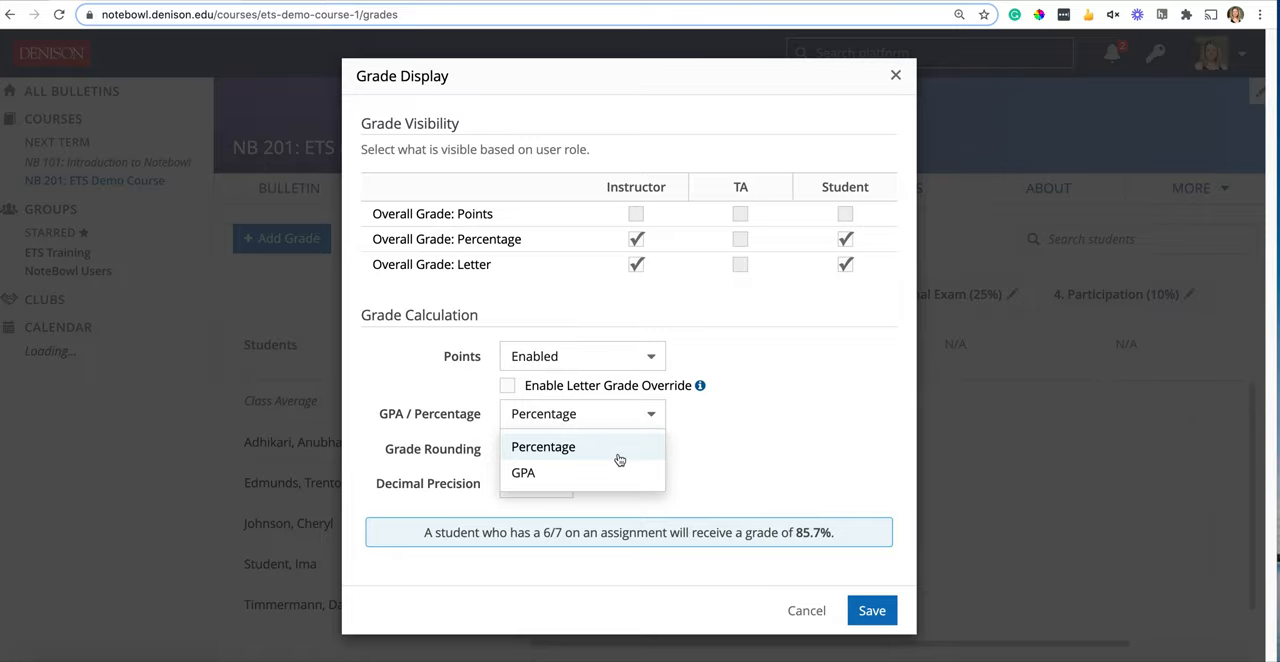
click(524, 472)
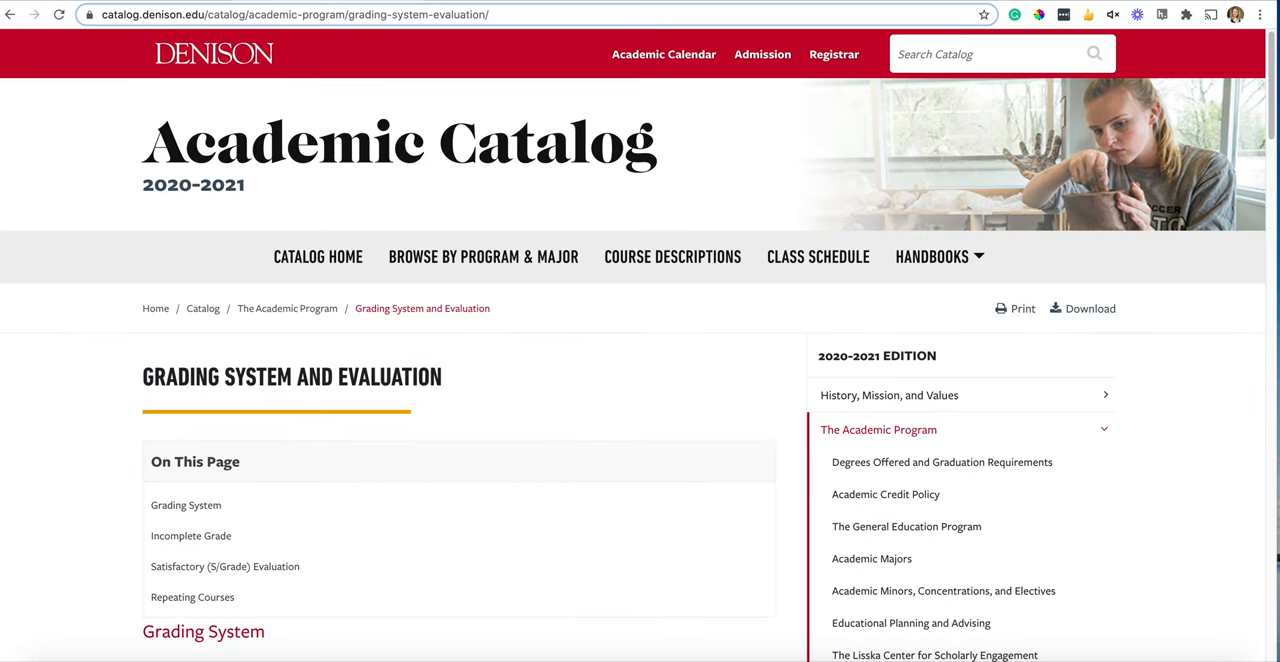
mouse_move(1160, 244)
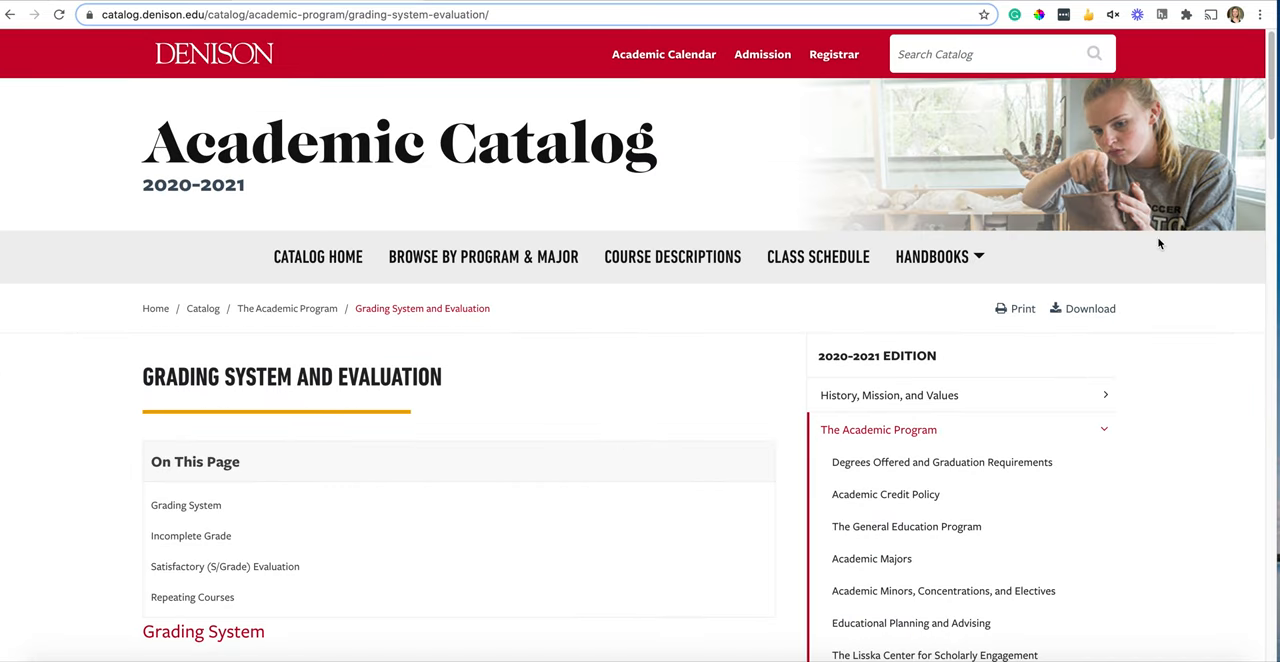
- Scroll the Grading System catalog page to the letter grade / GPA weight table
scroll(down, 3)
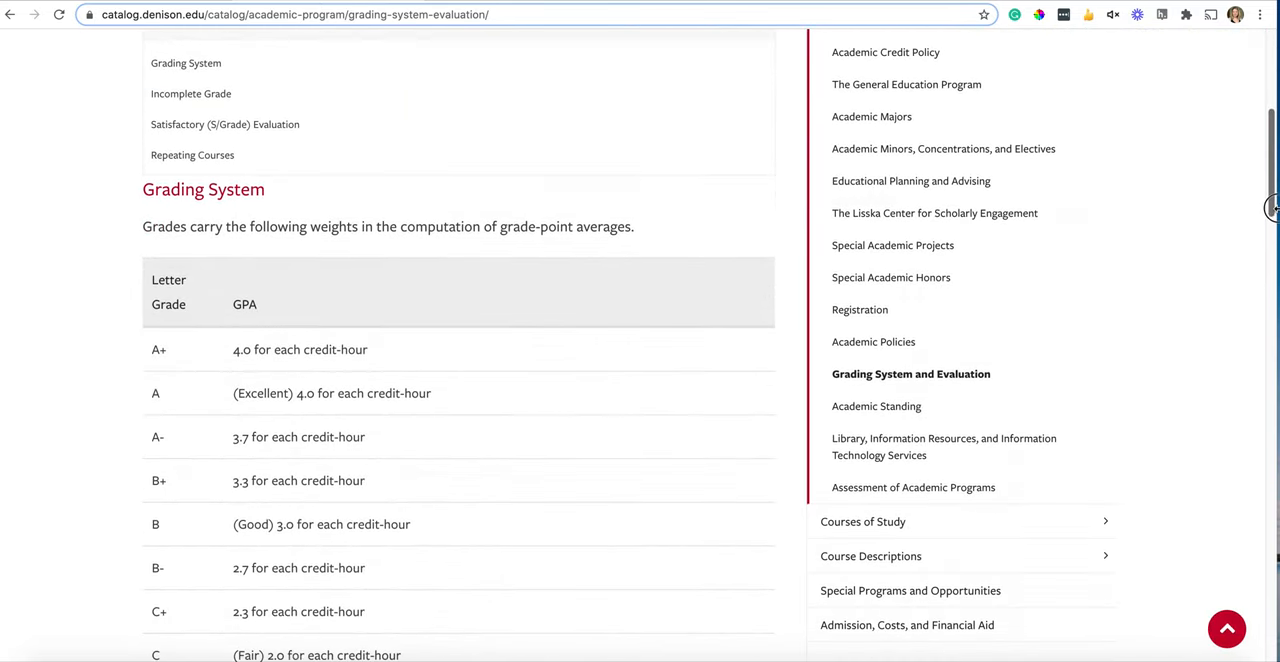
scroll(down, 3)
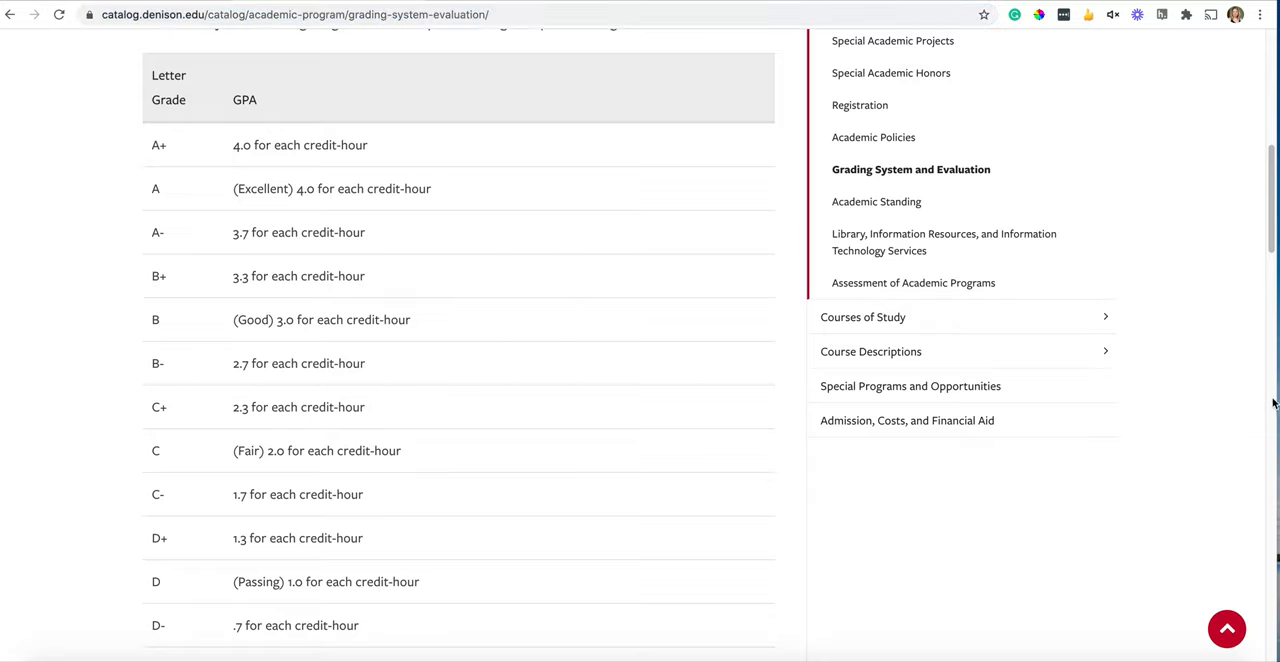
mouse_move(1264, 216)
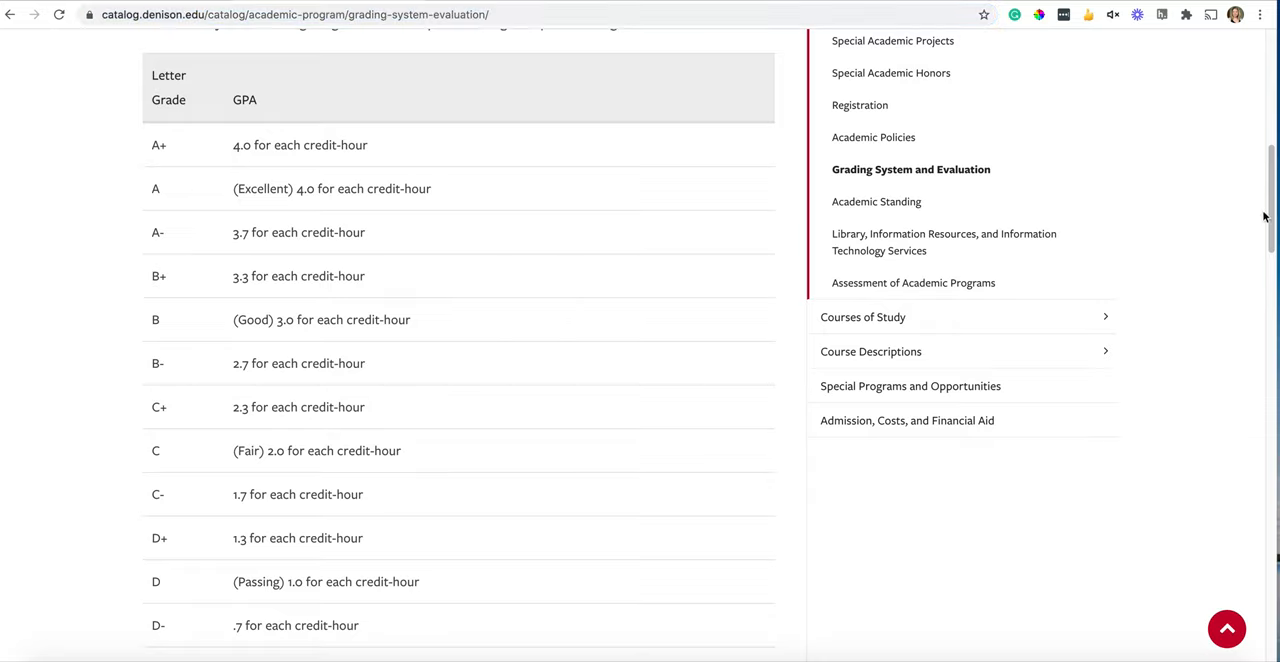
scroll(up, 3)
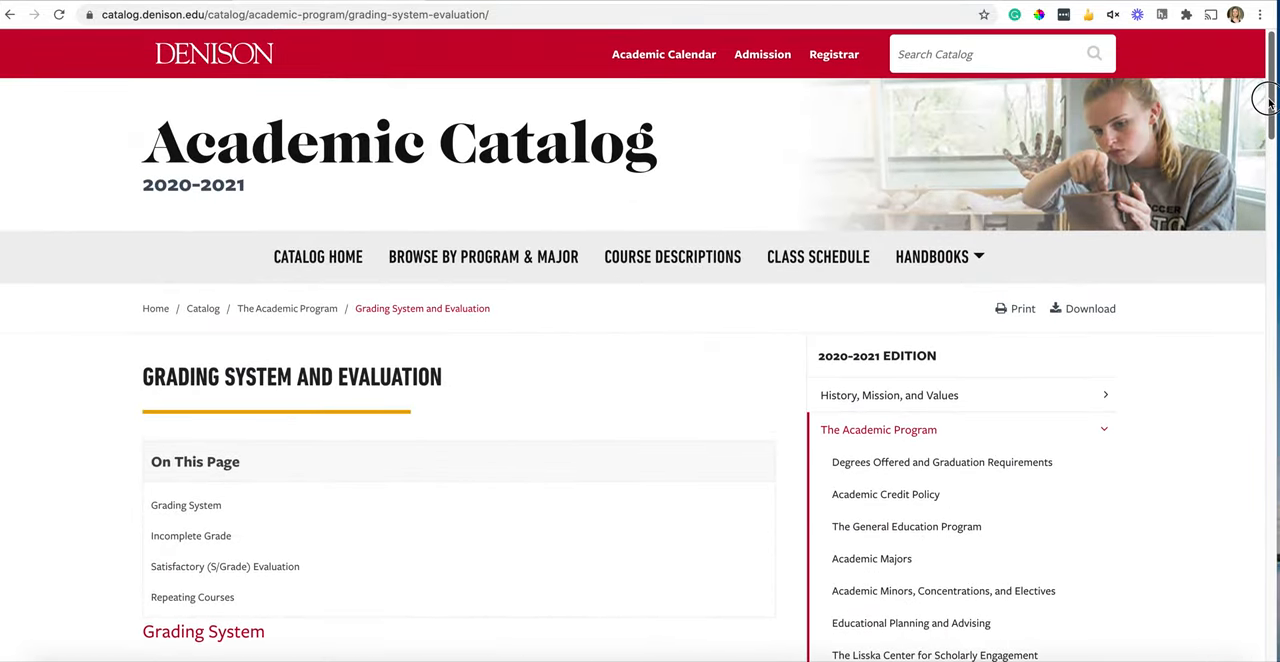
scroll(down, 3)
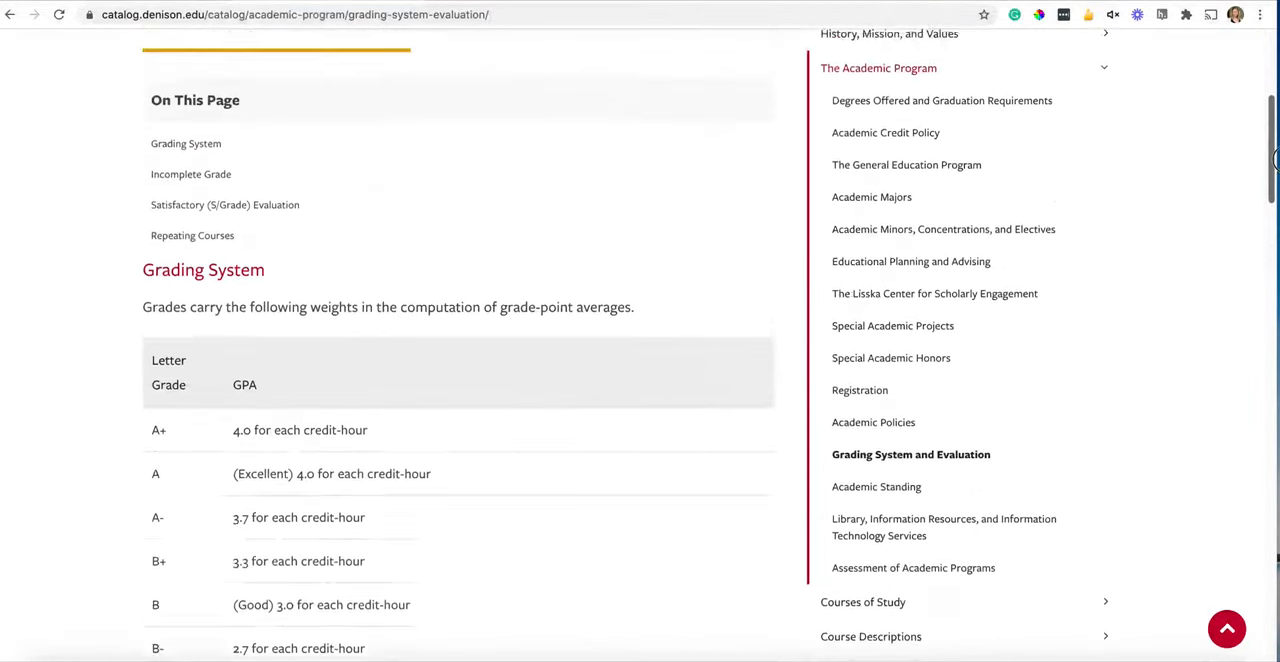
scroll(down, 3)
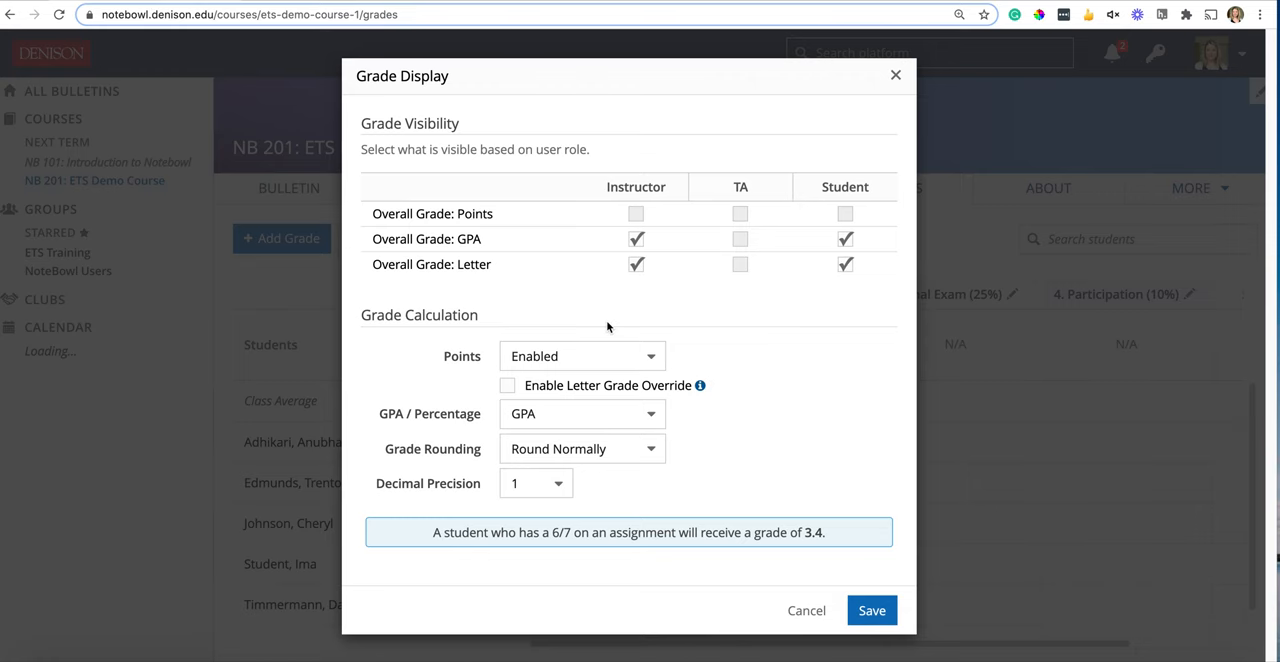
- Switch grade calculation from GPA to Percentage so 6/7 previews as 85.7%
click(582, 414)
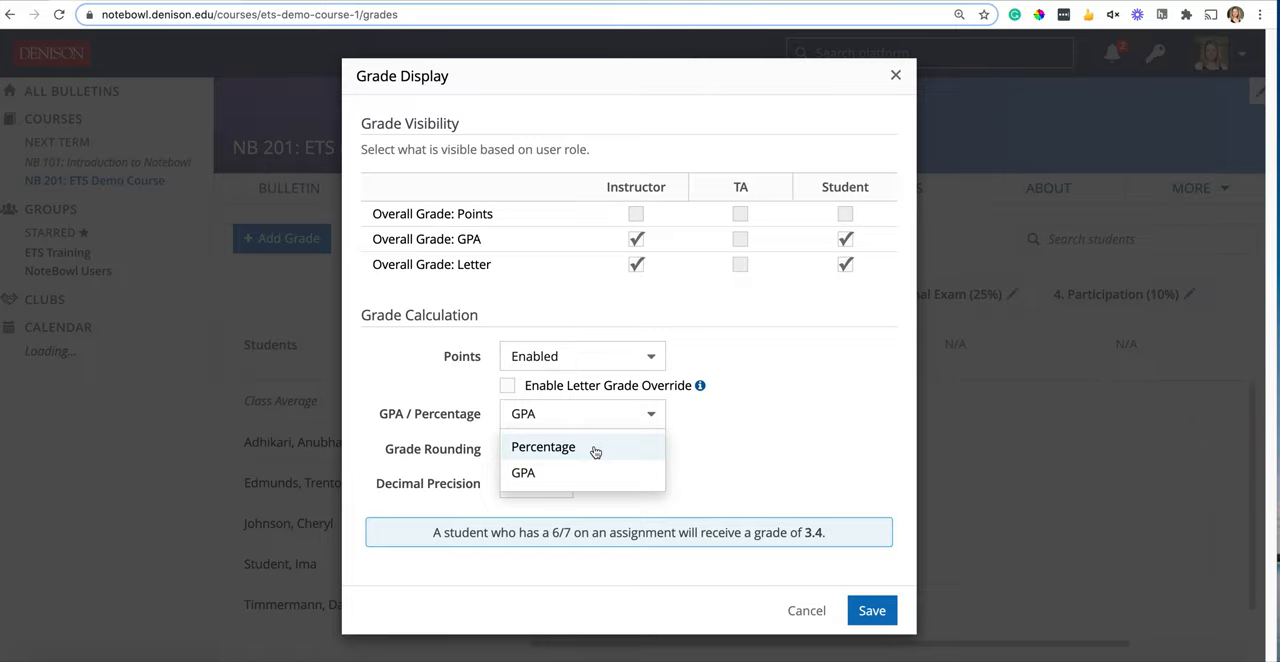
click(544, 448)
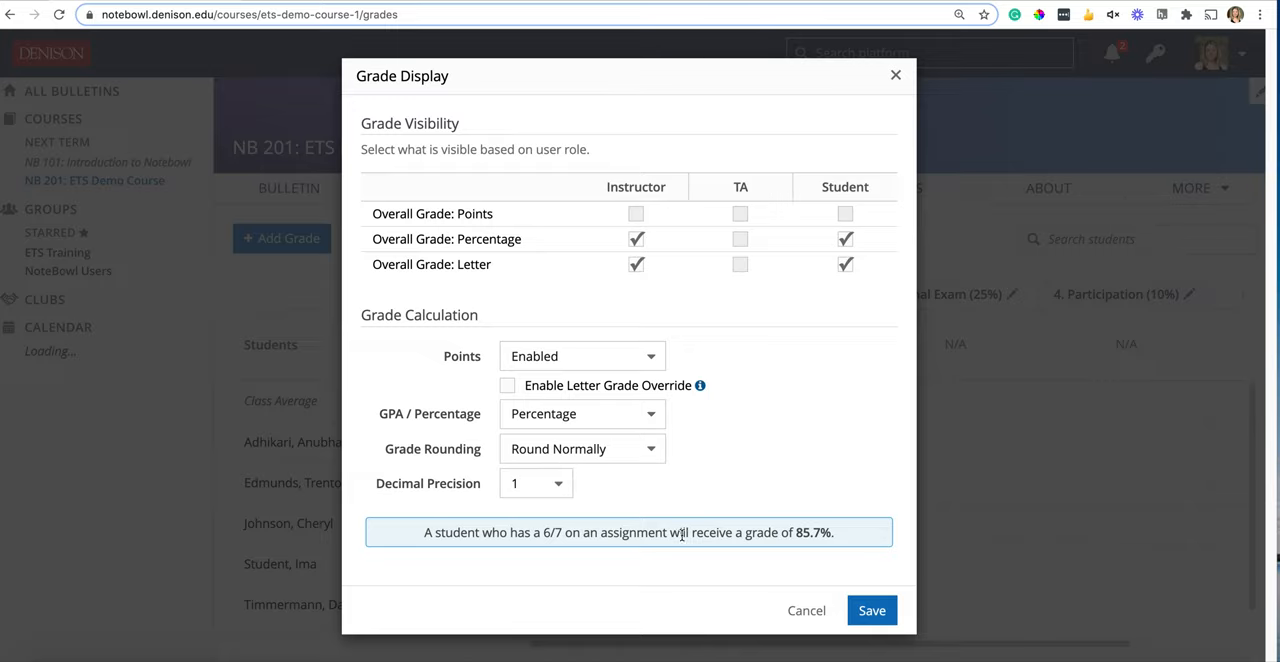
mouse_move(796, 532)
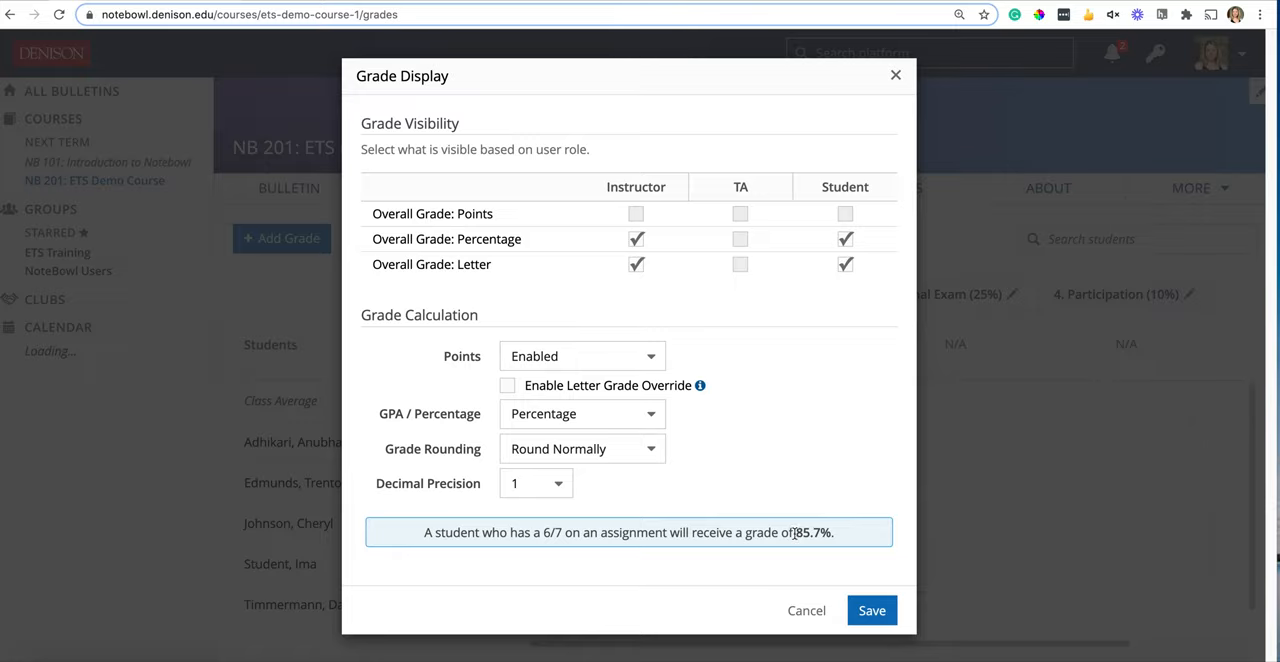
click(580, 448)
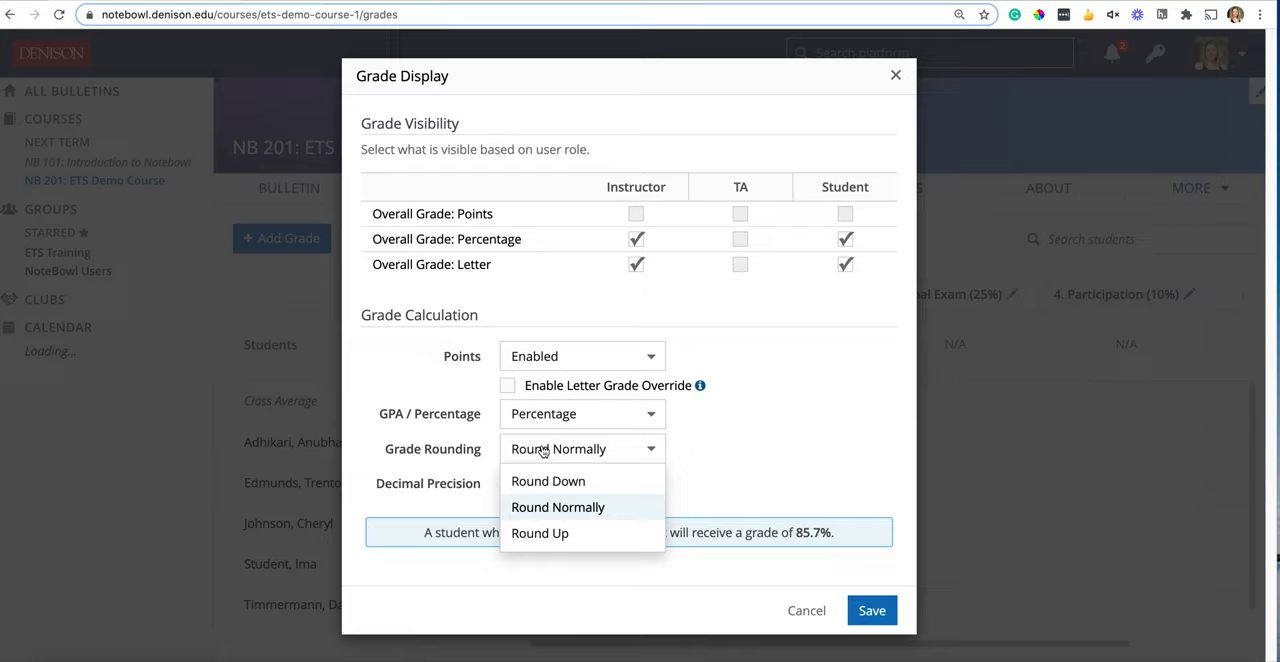
click(556, 508)
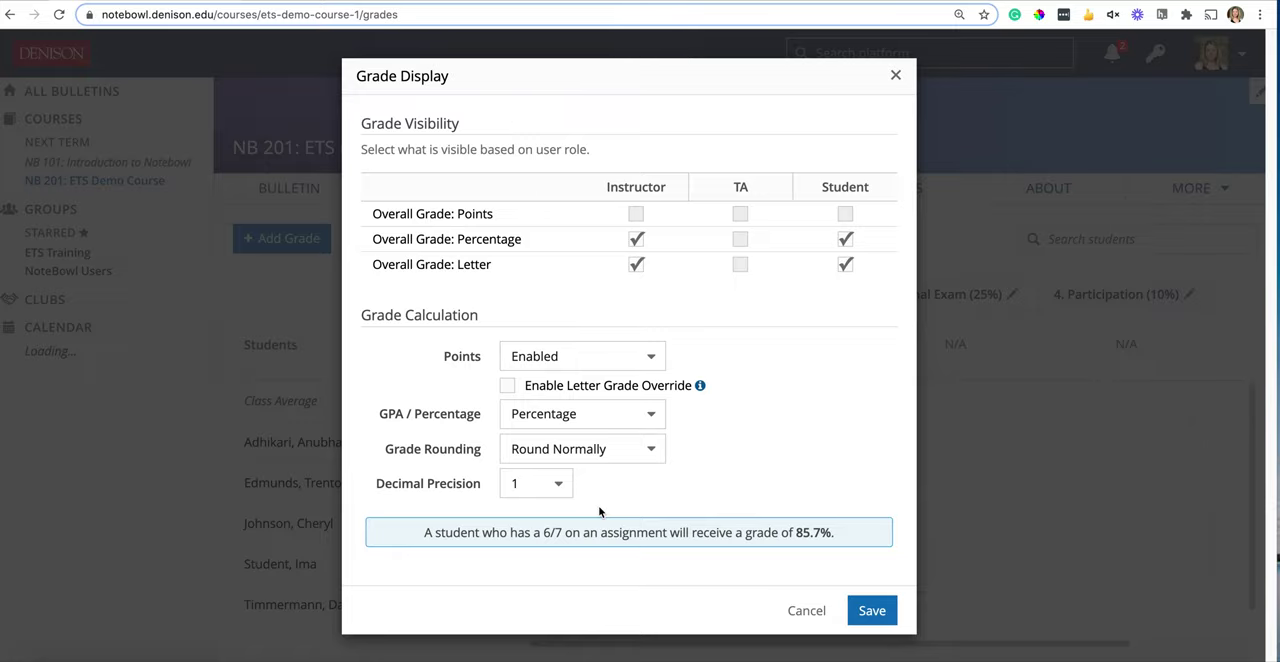
mouse_move(614, 456)
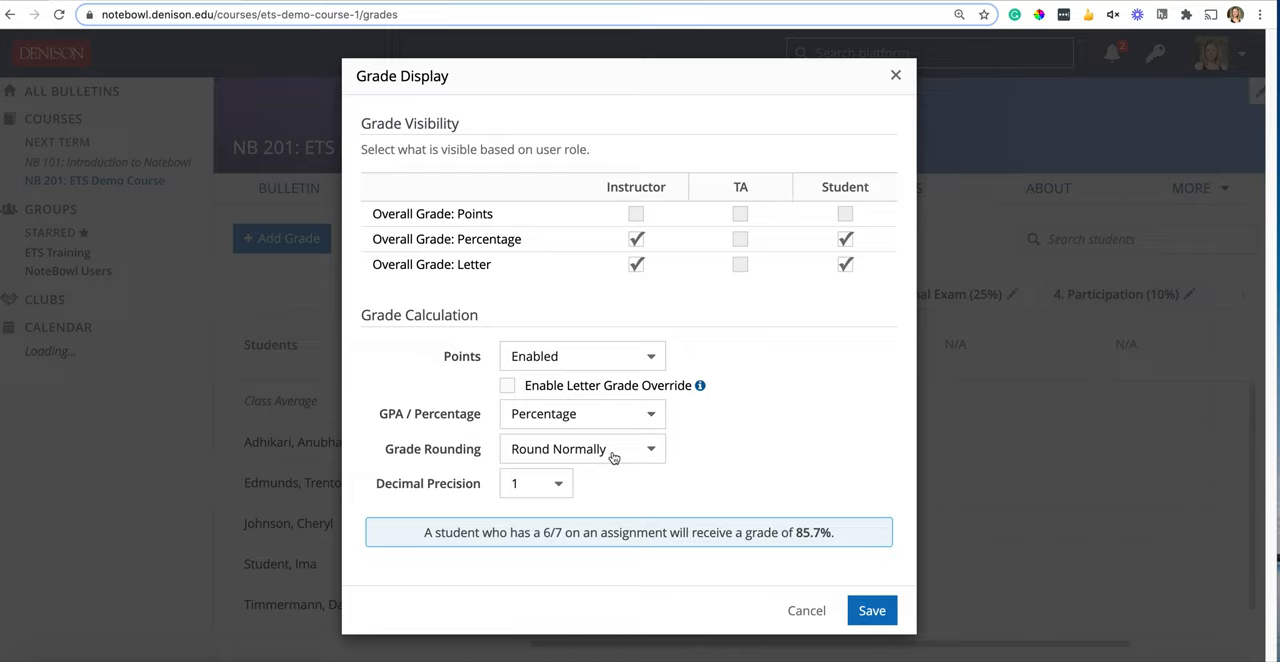
click(580, 448)
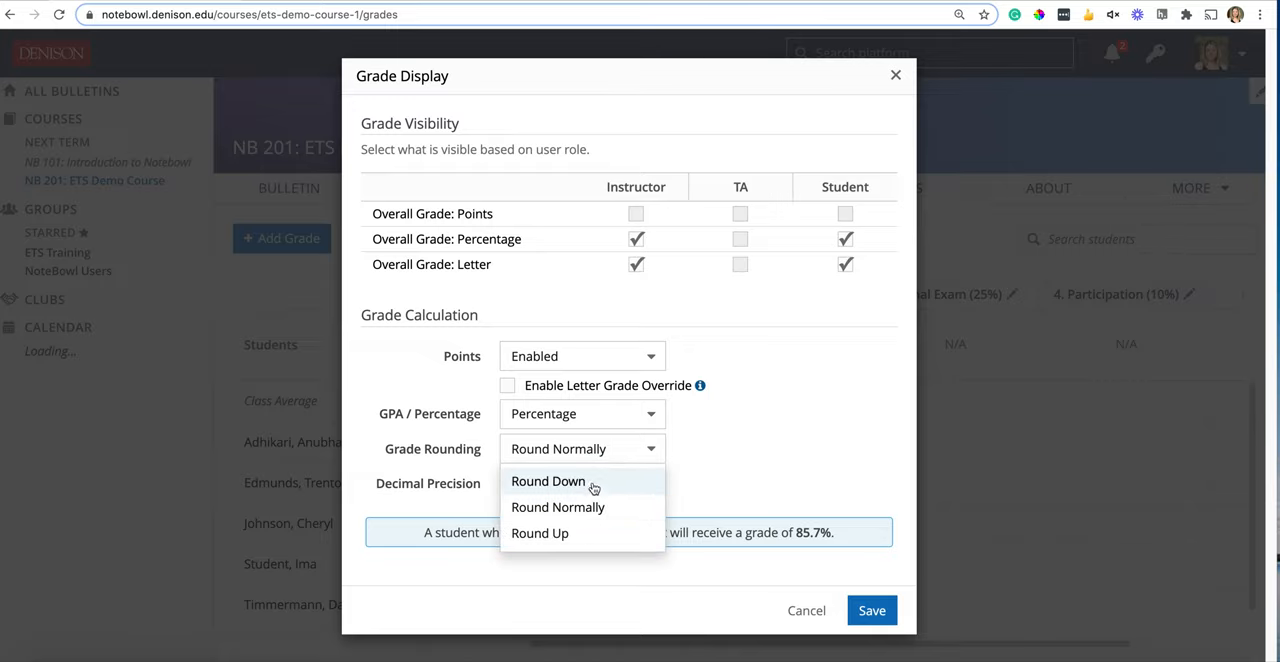
mouse_move(596, 508)
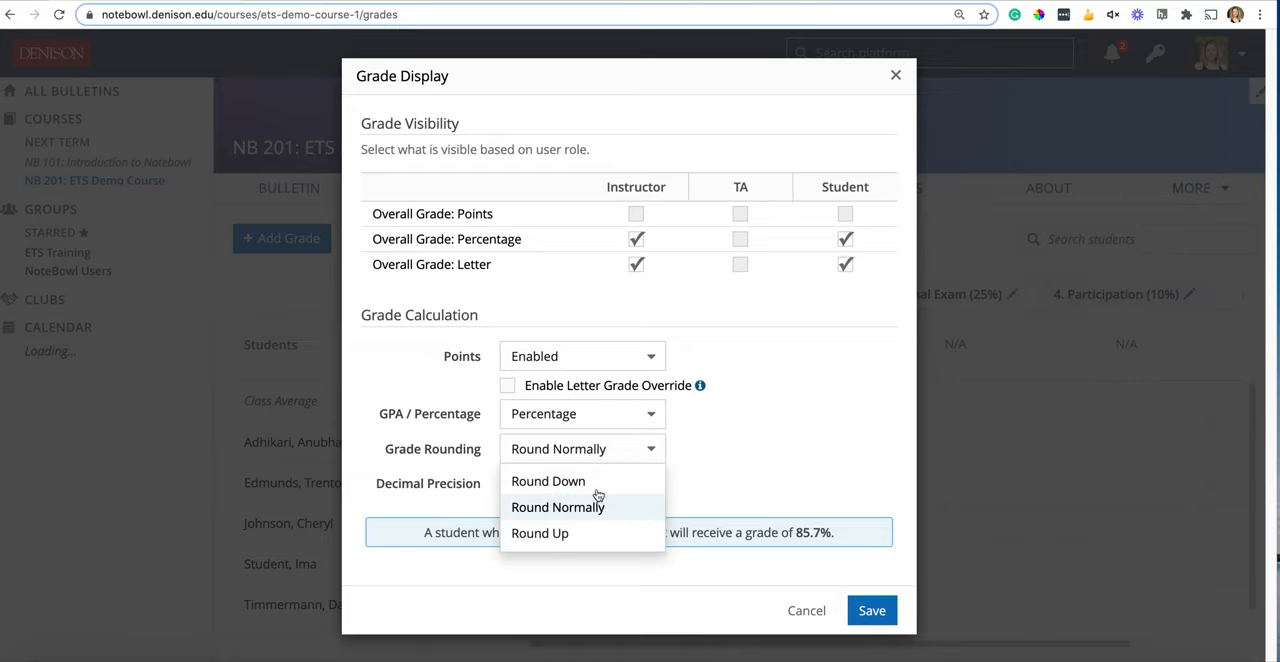
click(548, 480)
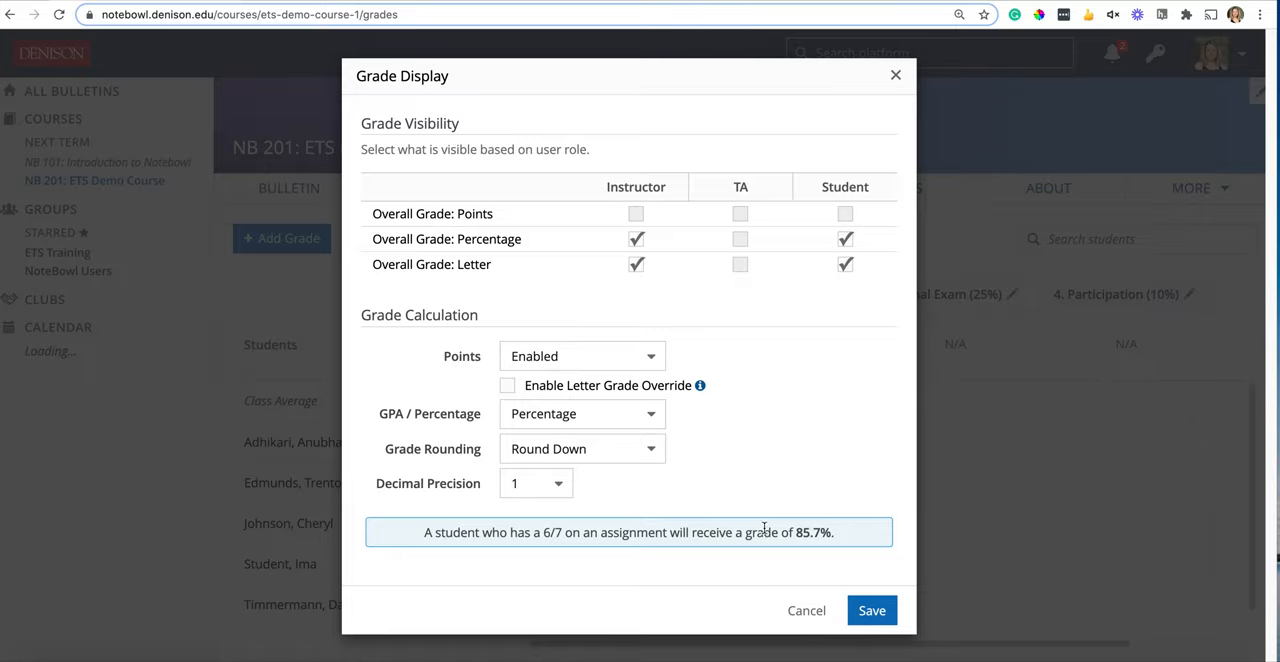
drag(532, 532, 850, 532)
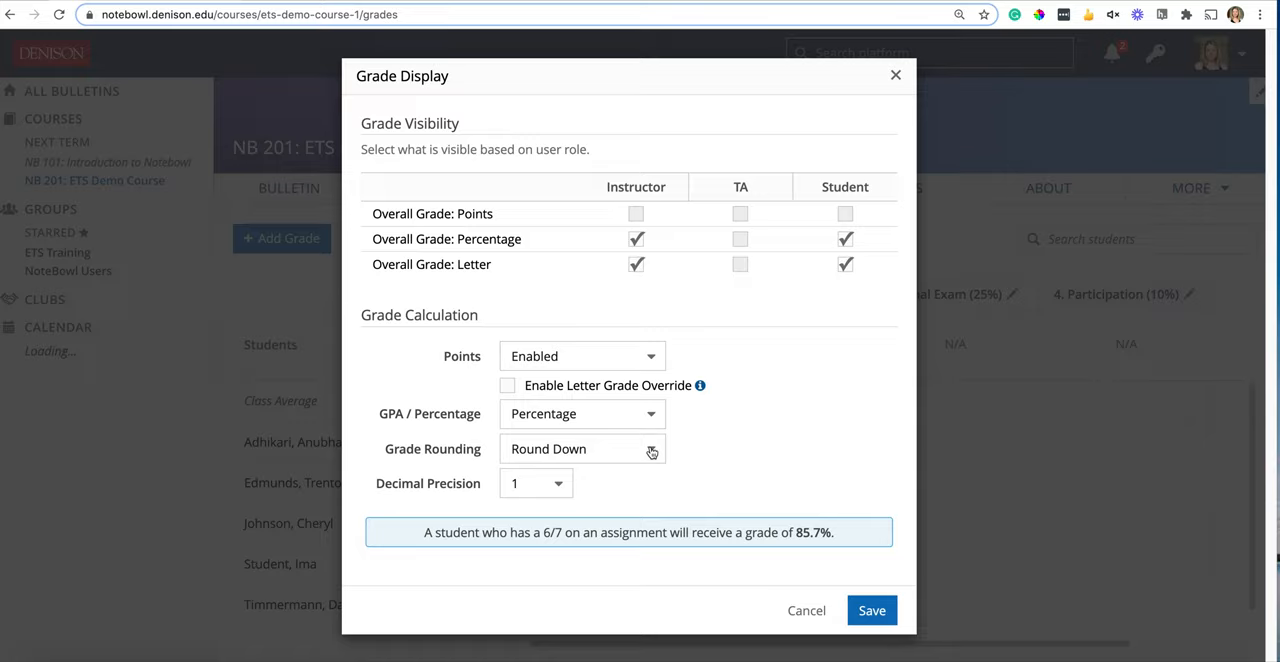
mouse_move(644, 456)
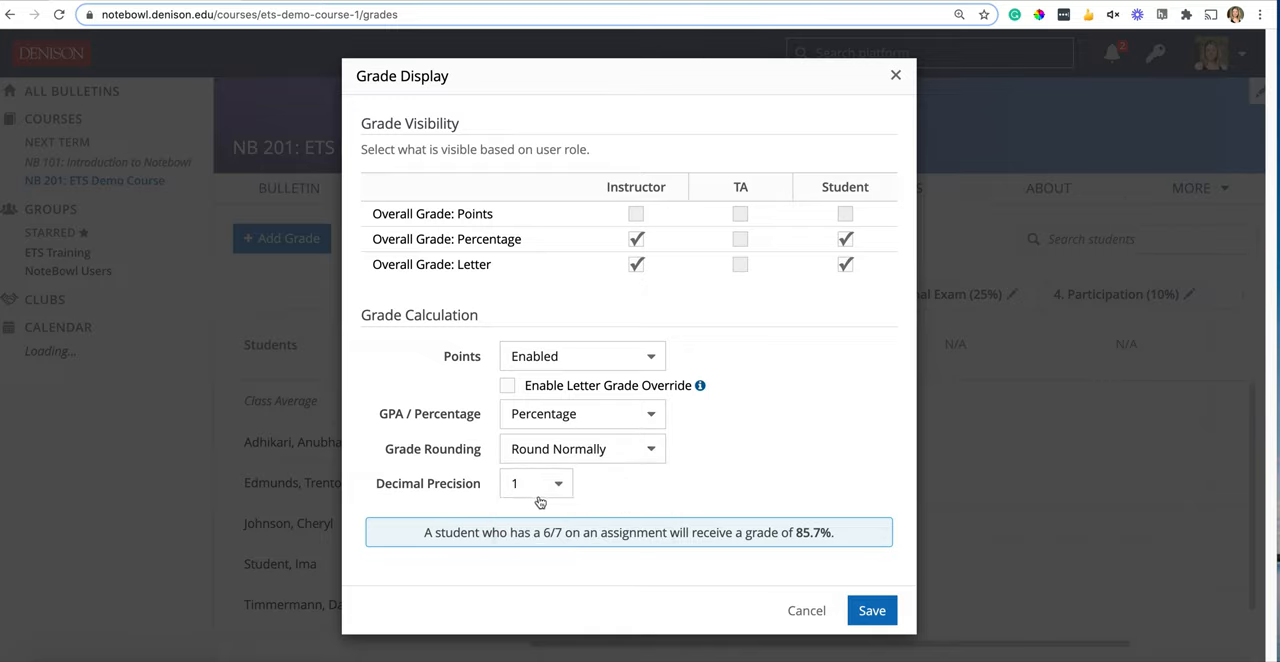
click(536, 484)
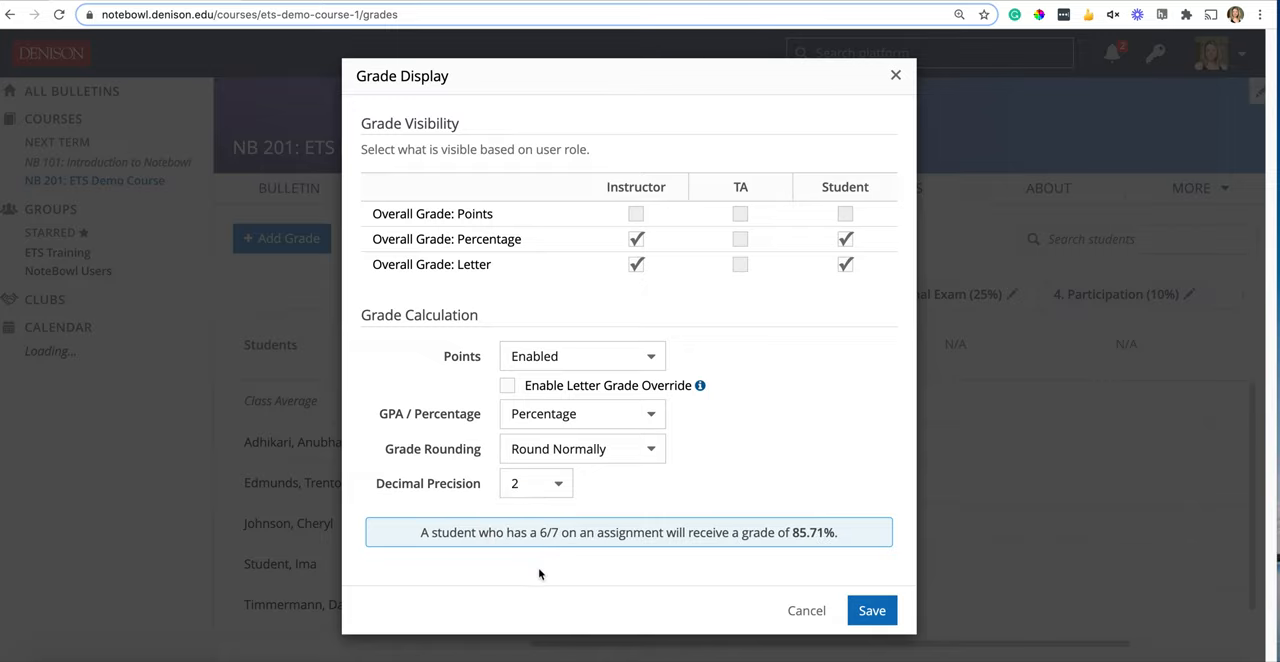
click(536, 484)
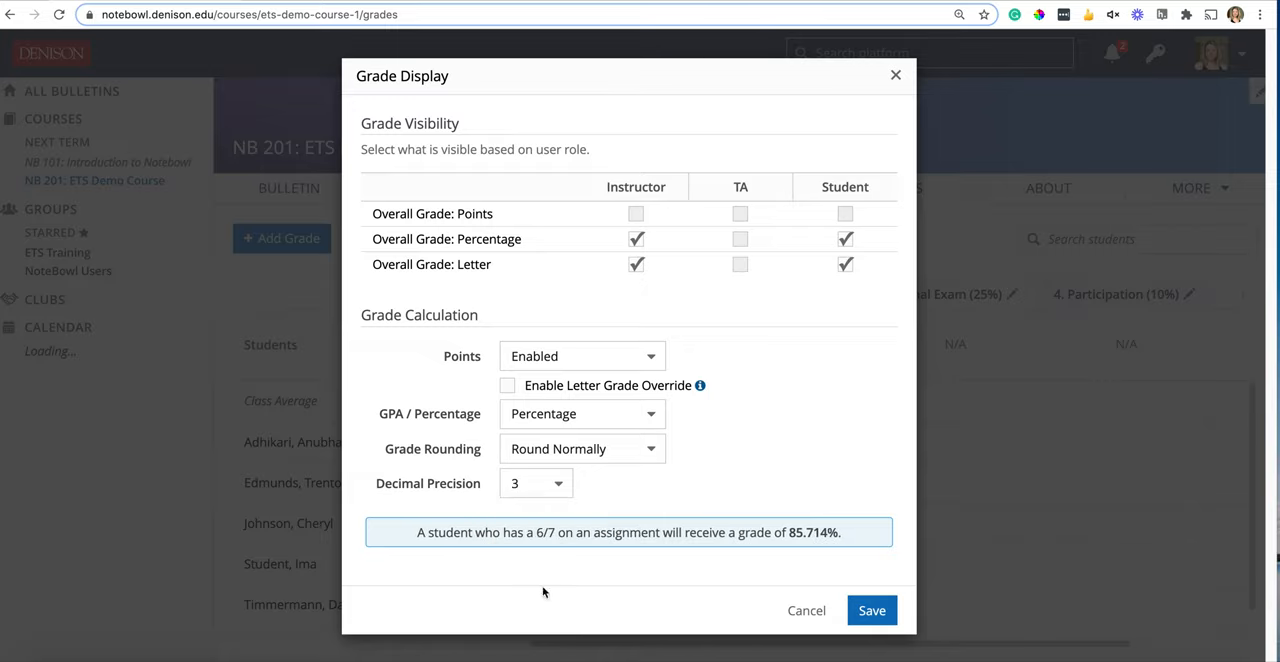
mouse_move(588, 468)
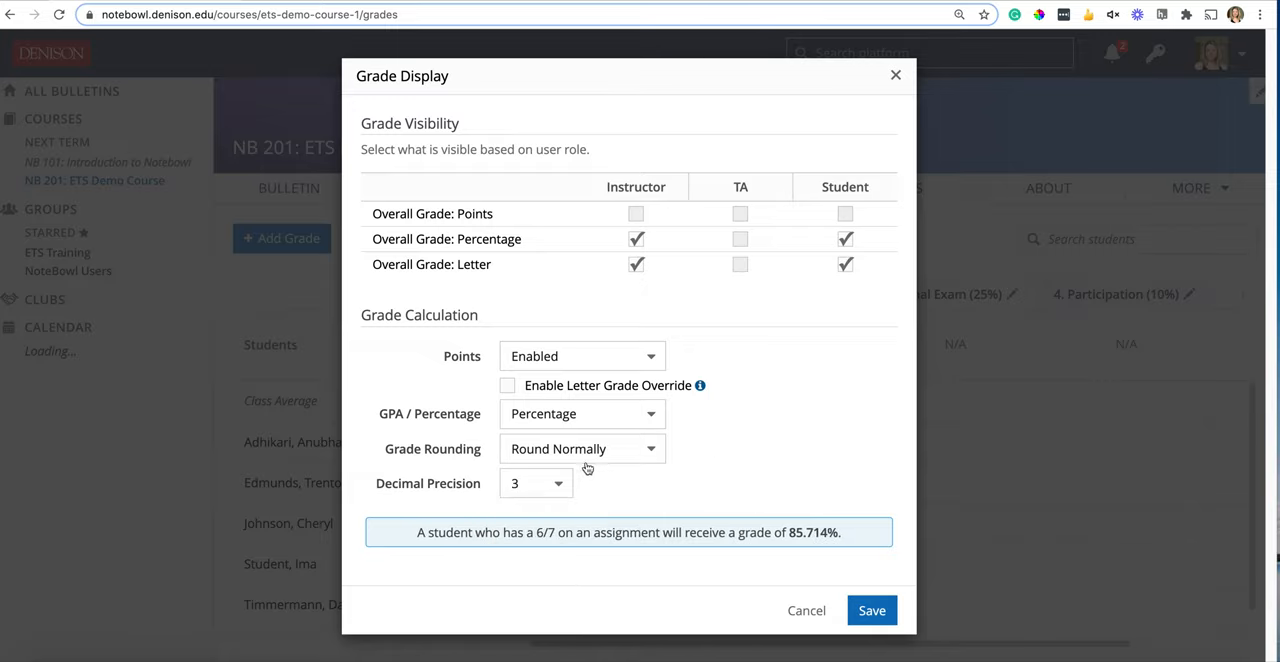
click(536, 484)
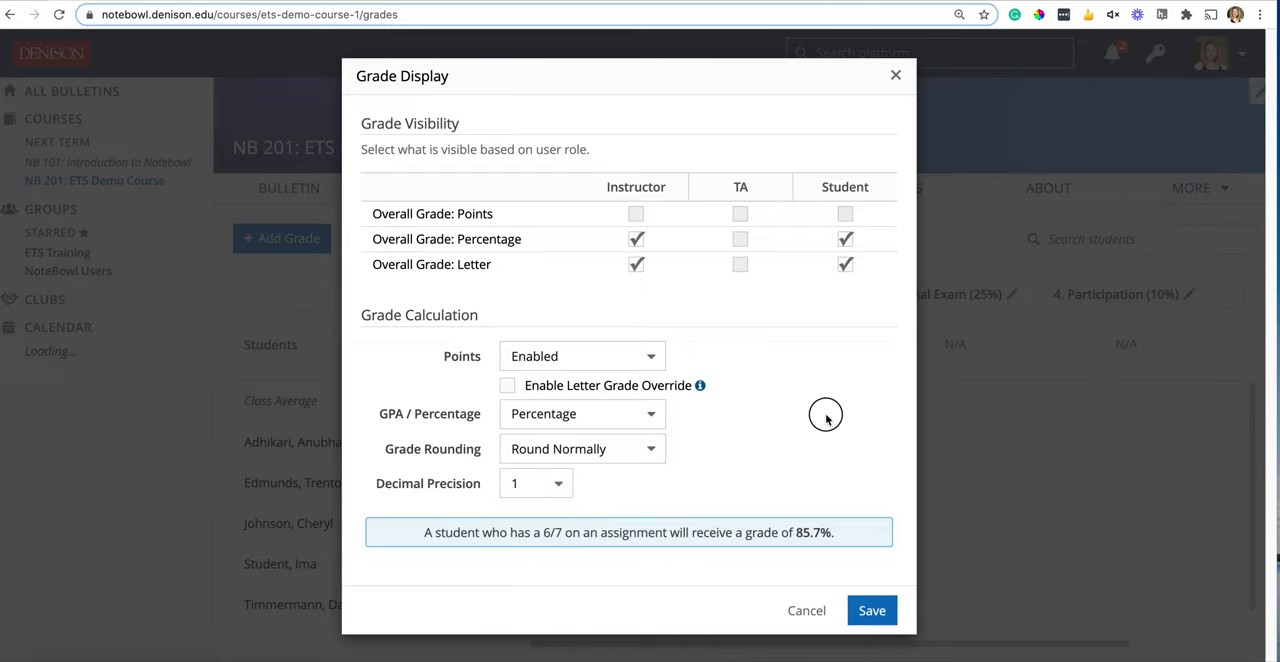
- Hide overall percentage and letter grades from students and save the Grade Display settings
click(844, 240)
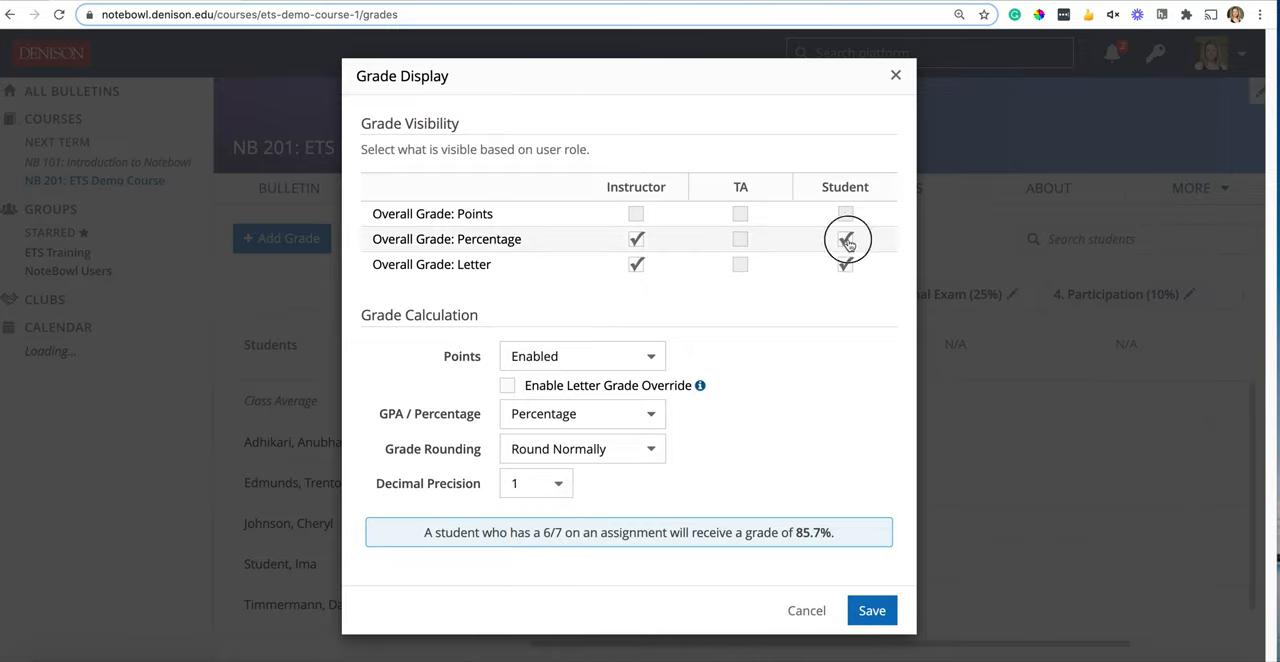
click(844, 238)
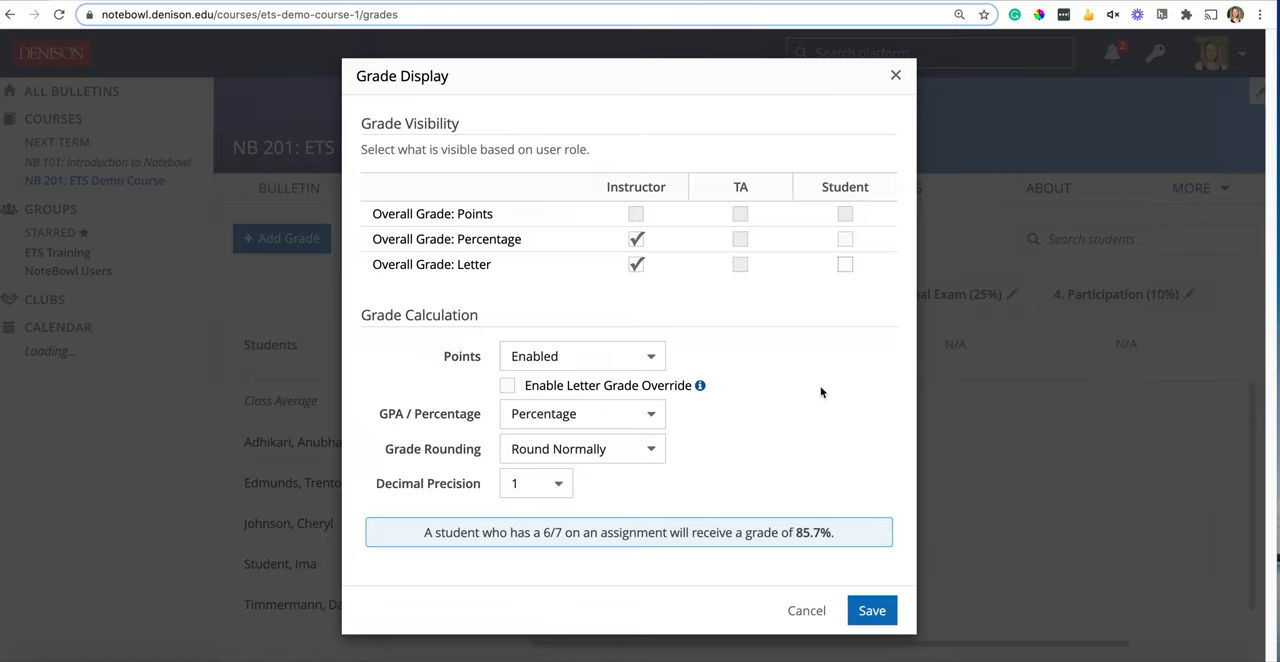
mouse_move(804, 434)
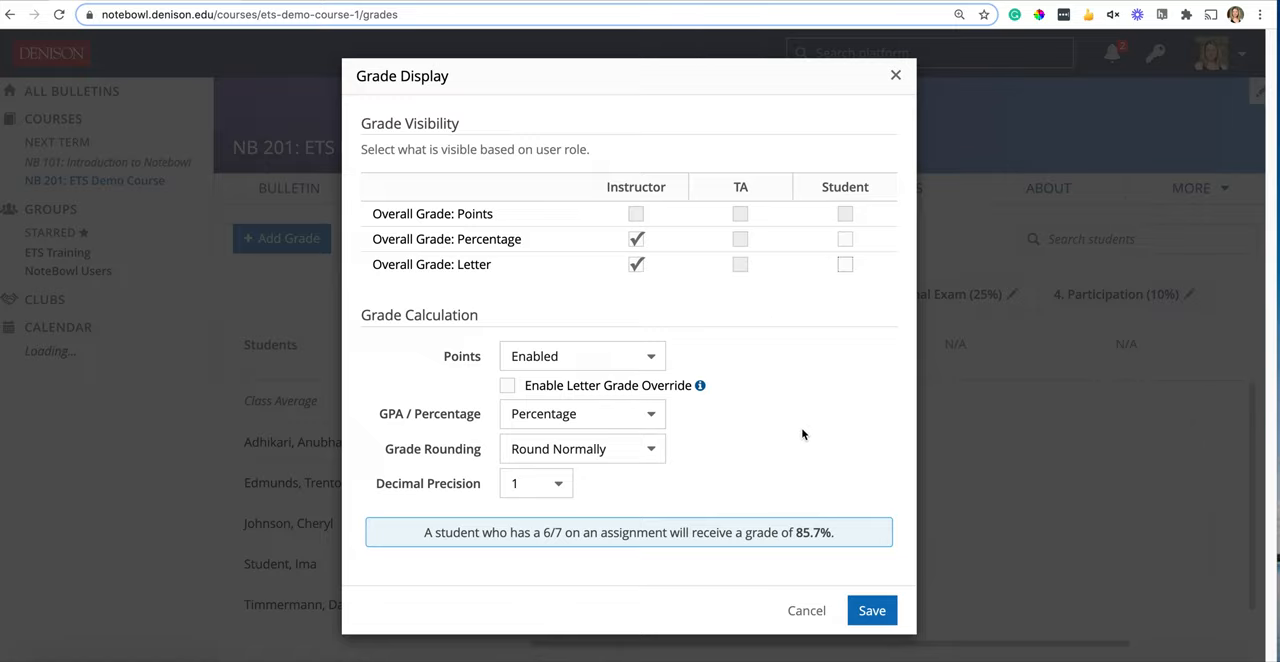
click(872, 610)
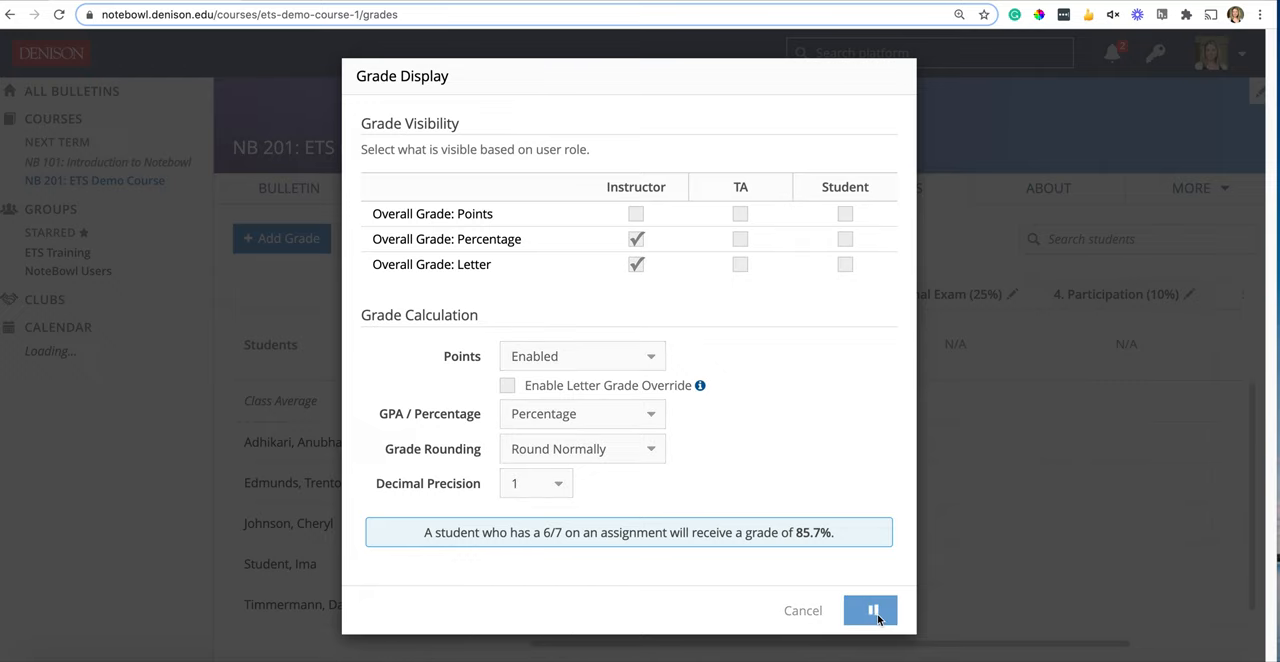
click(872, 610)
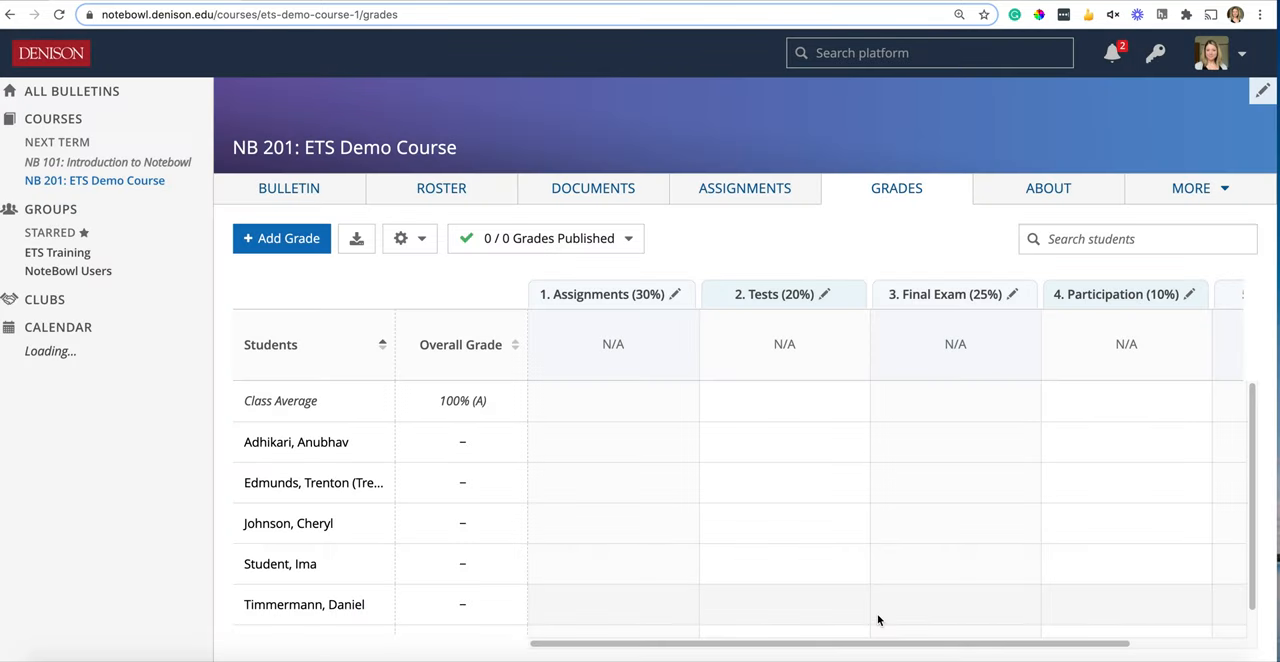